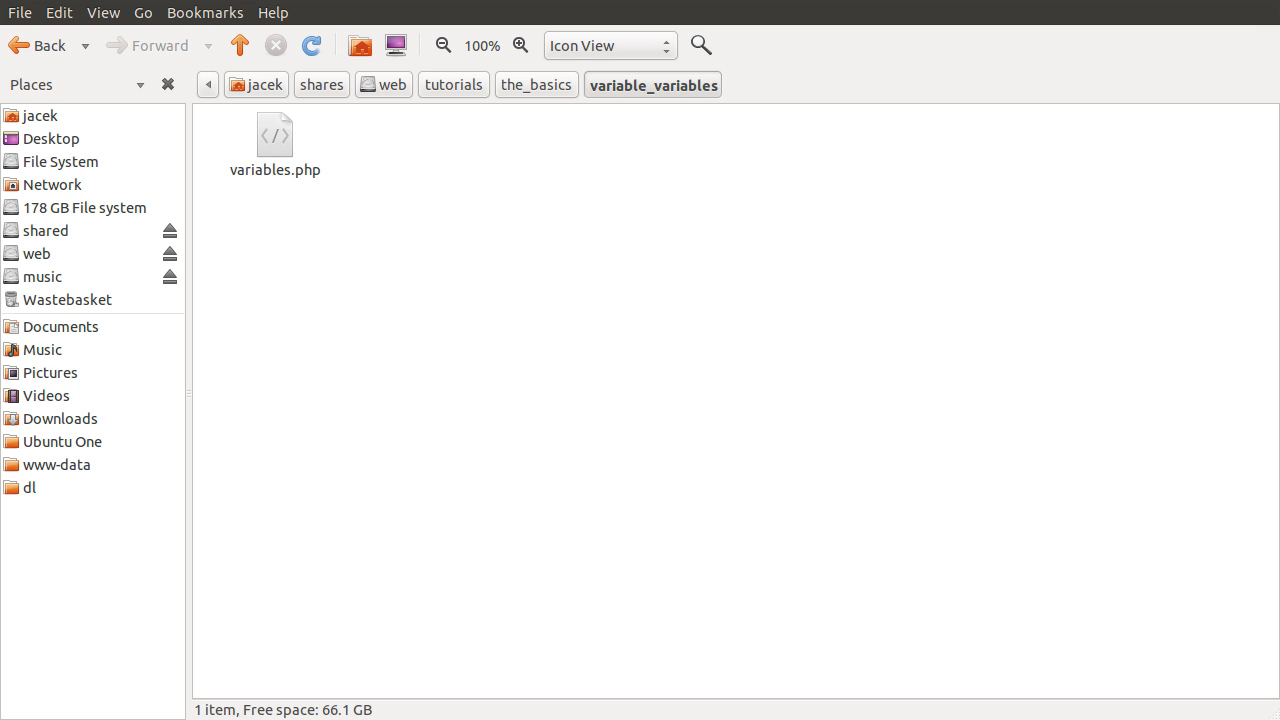
{"action": "mouse_move", "coordinate": [294, 191]}
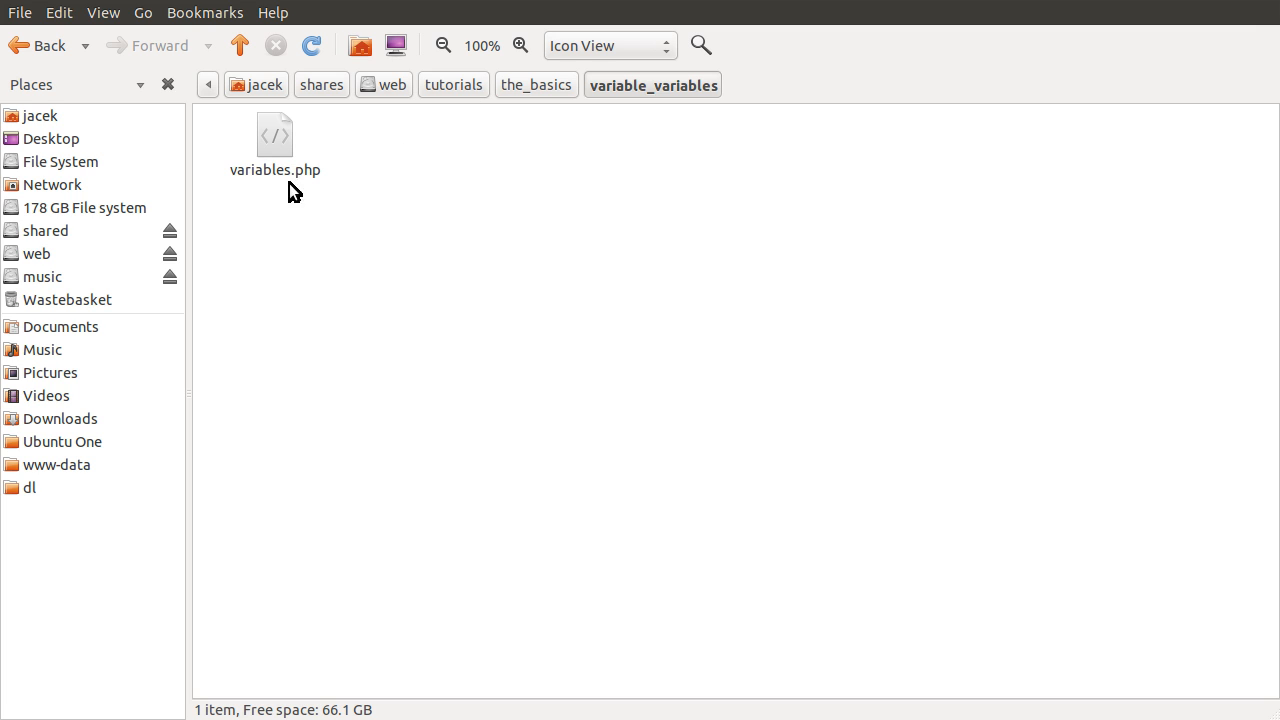
Step: Select the variables.php file in the variable_variables folder
{"action": "left_click", "coordinate": [274, 135]}
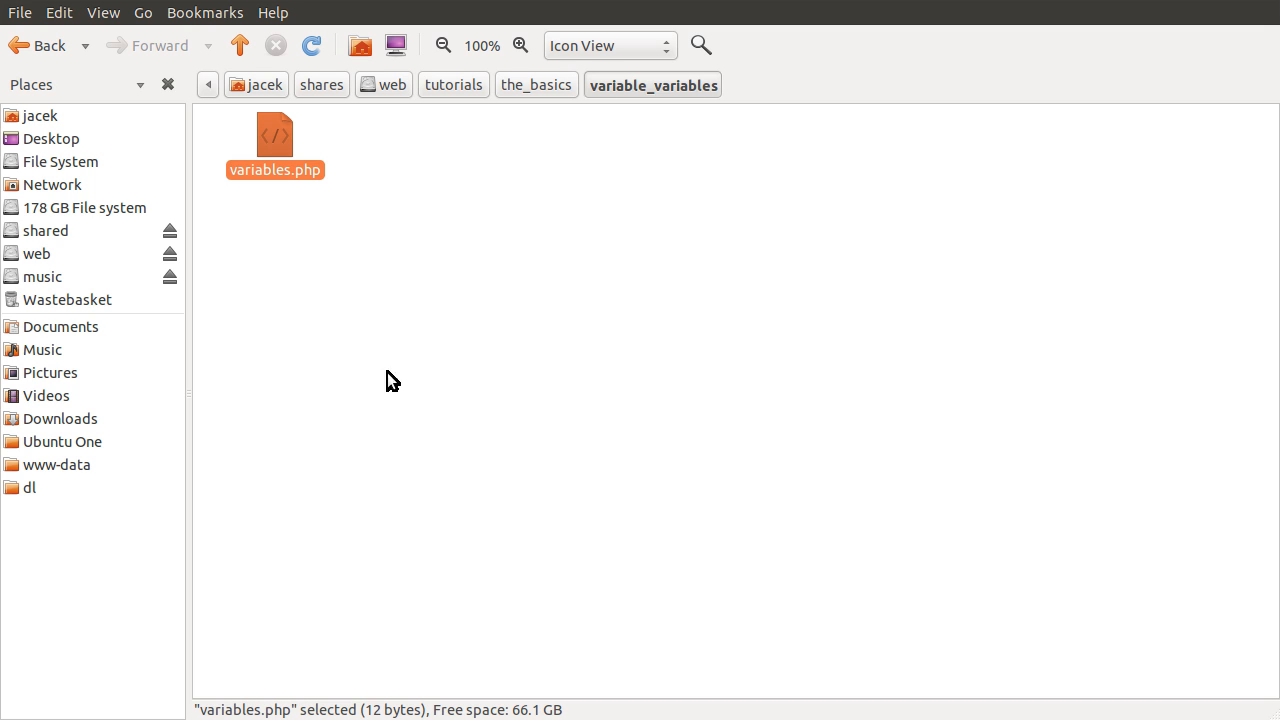
Step: Open variables.php in gedit, showing an empty PHP block
{"action": "double_click", "coordinate": [274, 135]}
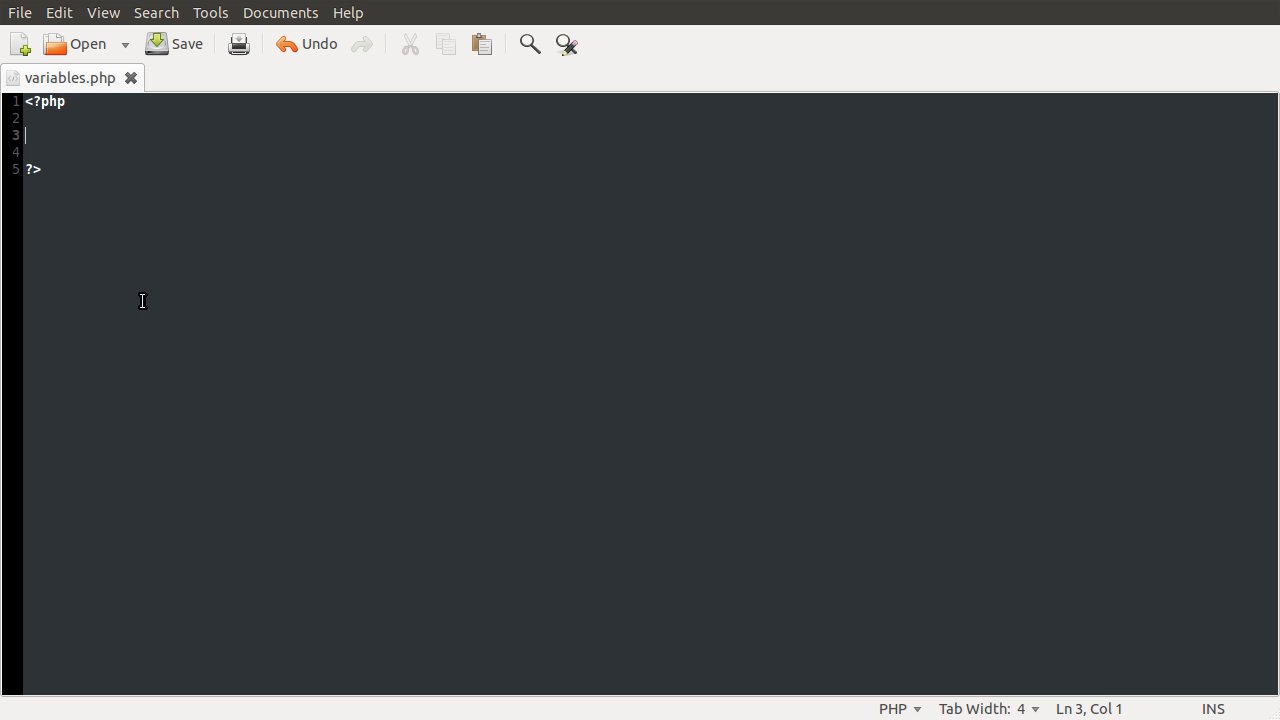
{"action": "mouse_move", "coordinate": [55, 135]}
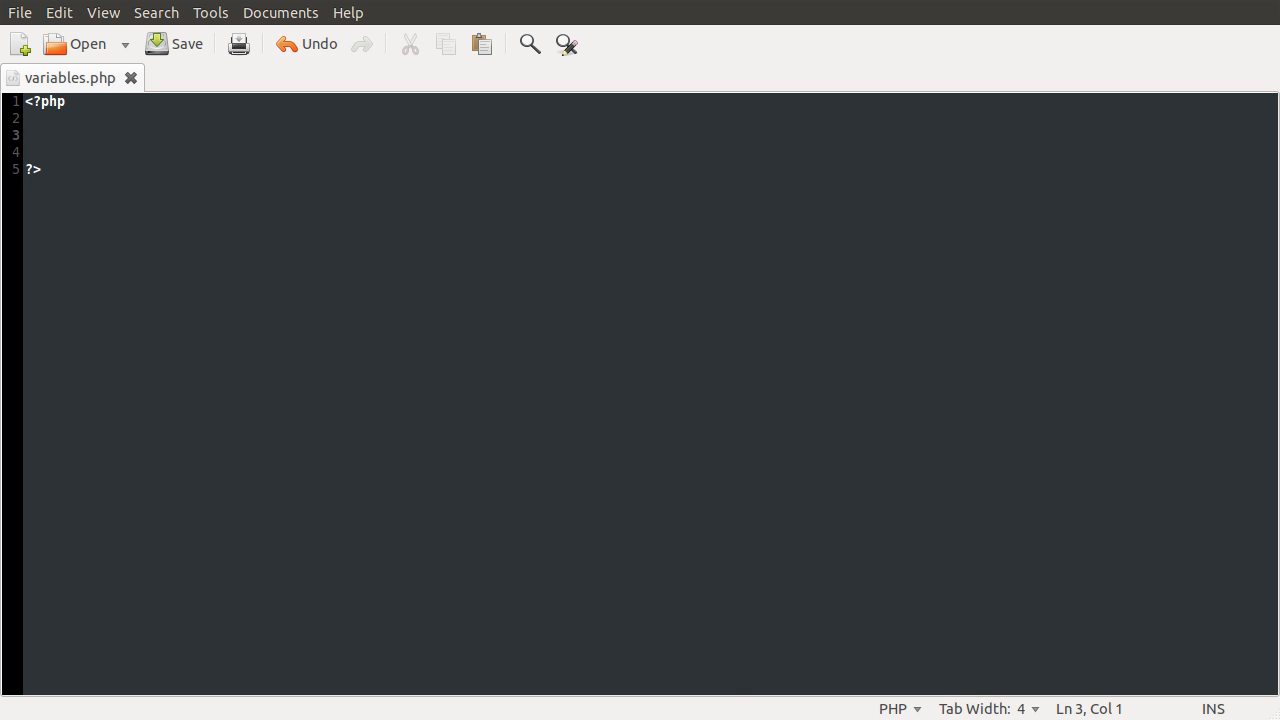
{"action": "mouse_move", "coordinate": [226, 306]}
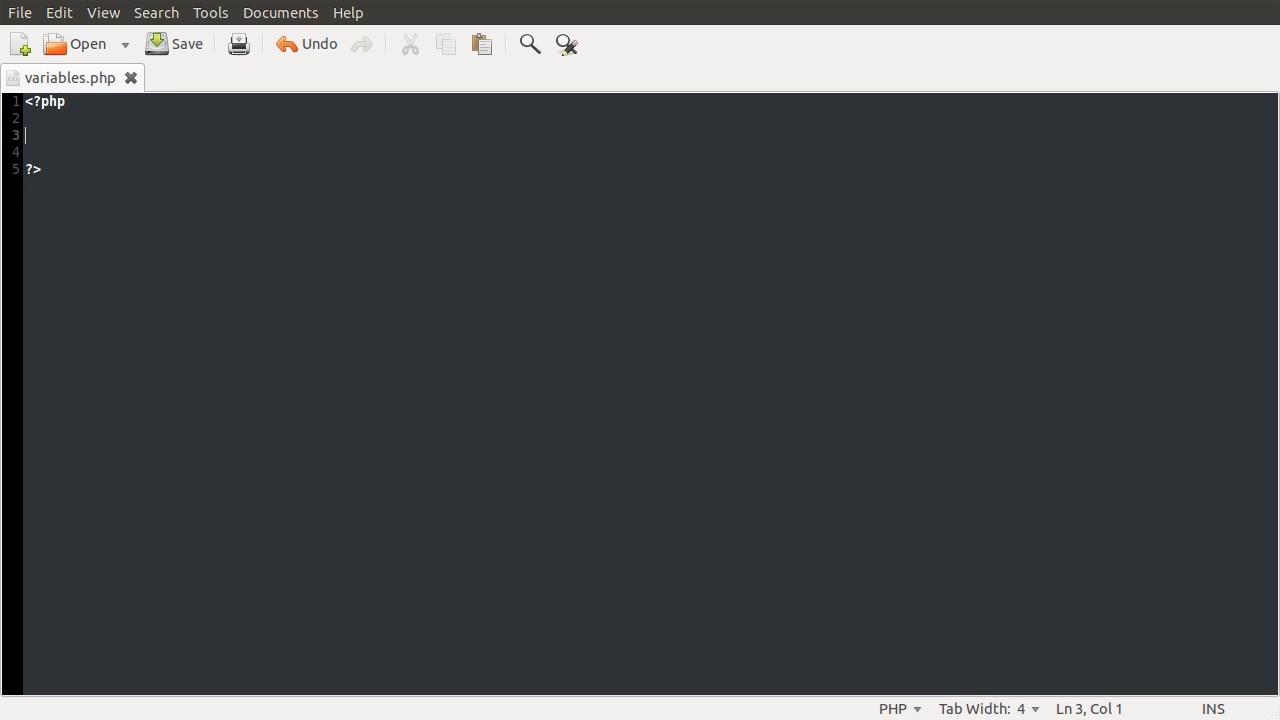
Step: Write print_r($GLOBALS); on line 3, replacing the $_POST attempt, and save variables.php
{"action": "type", "text": "$_P"}
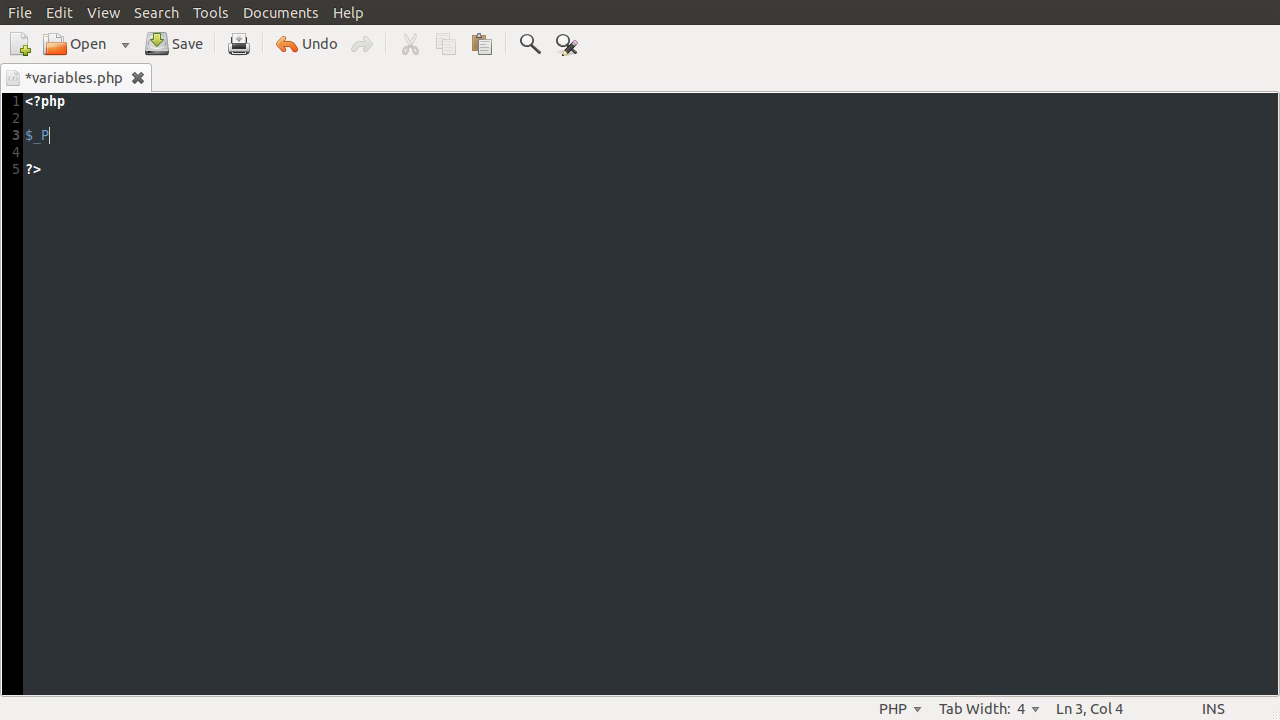
{"action": "type", "text": "OST"}
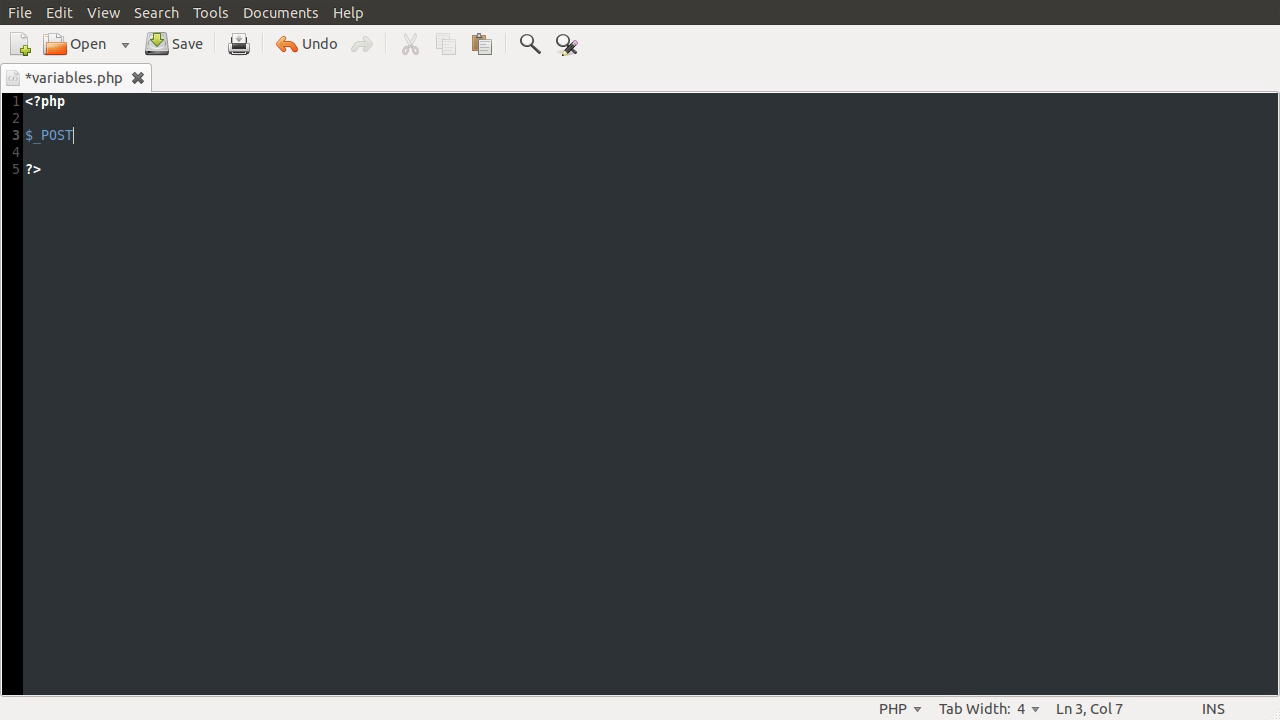
{"action": "key", "text": "BackSpace"}
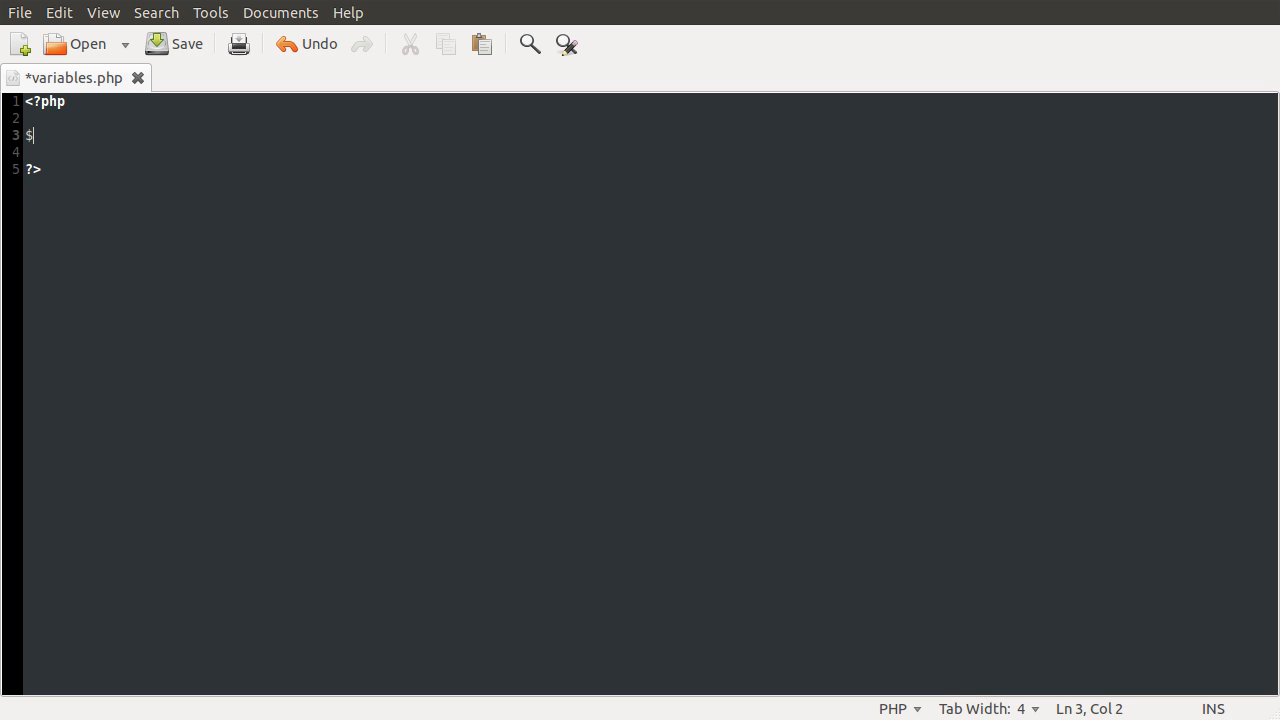
{"action": "type", "text": "GLOBALS"}
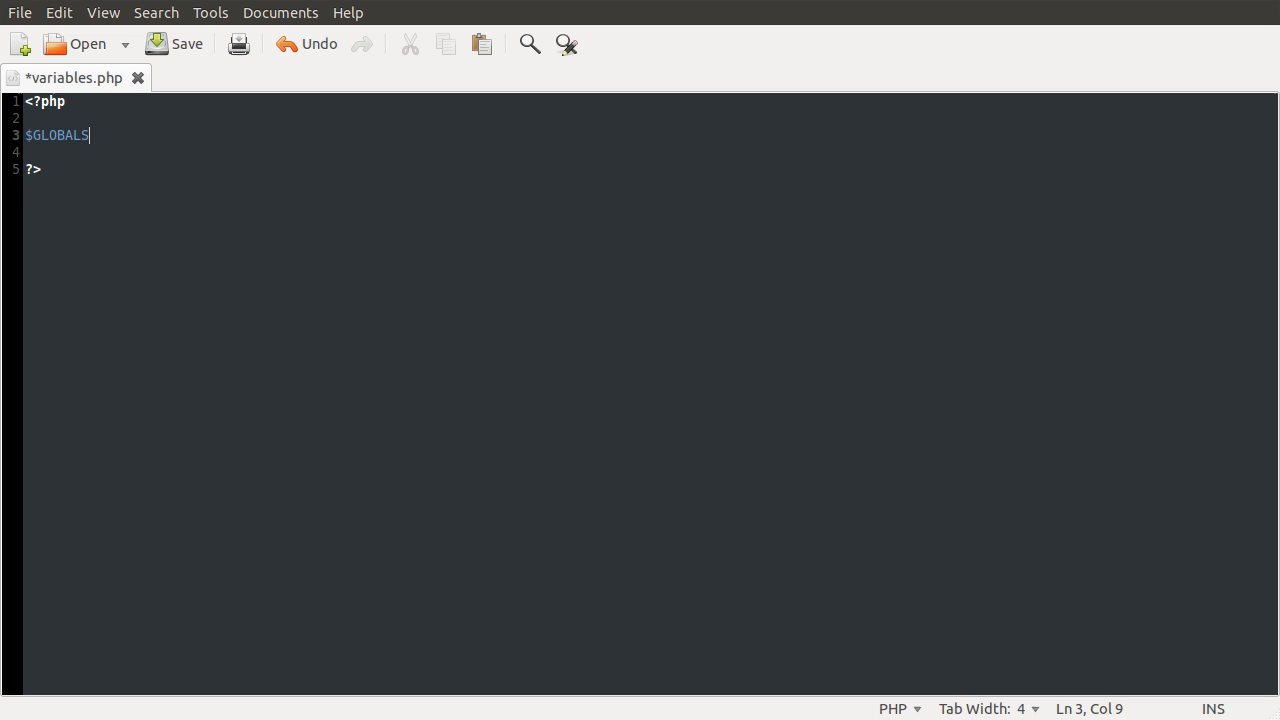
{"action": "type", "text": ")"}
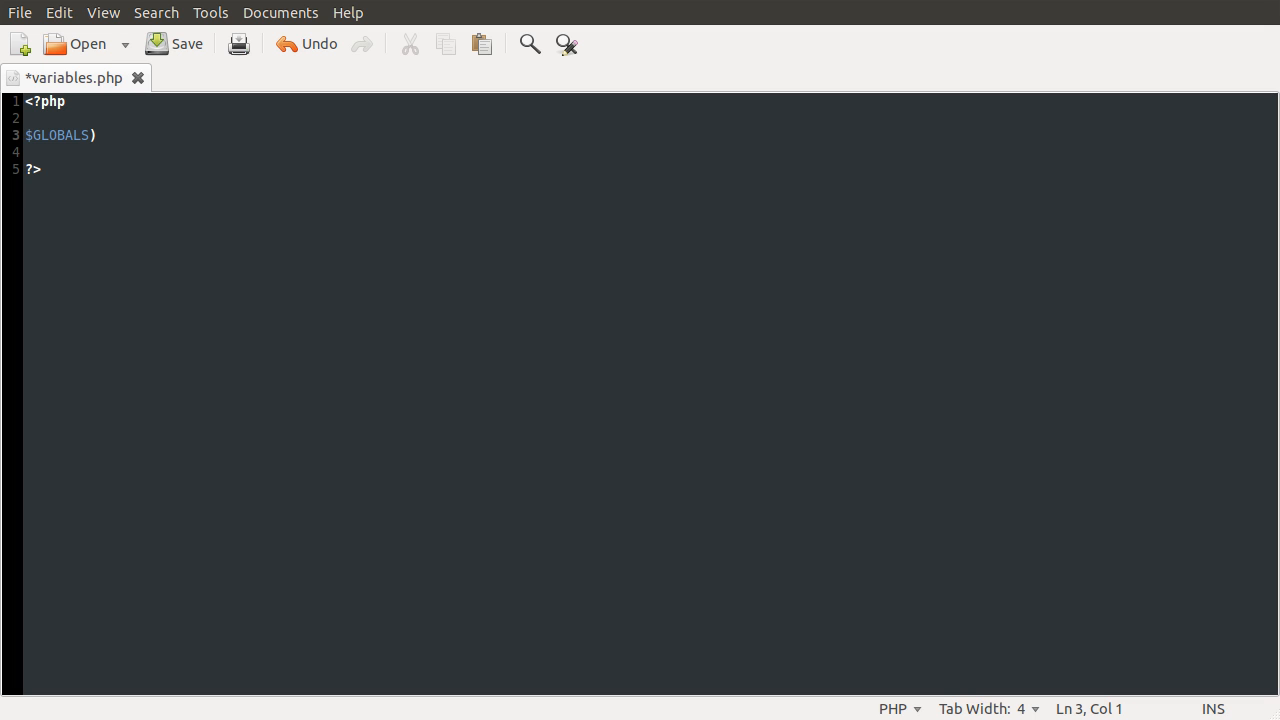
{"action": "type", "text": "print_r("}
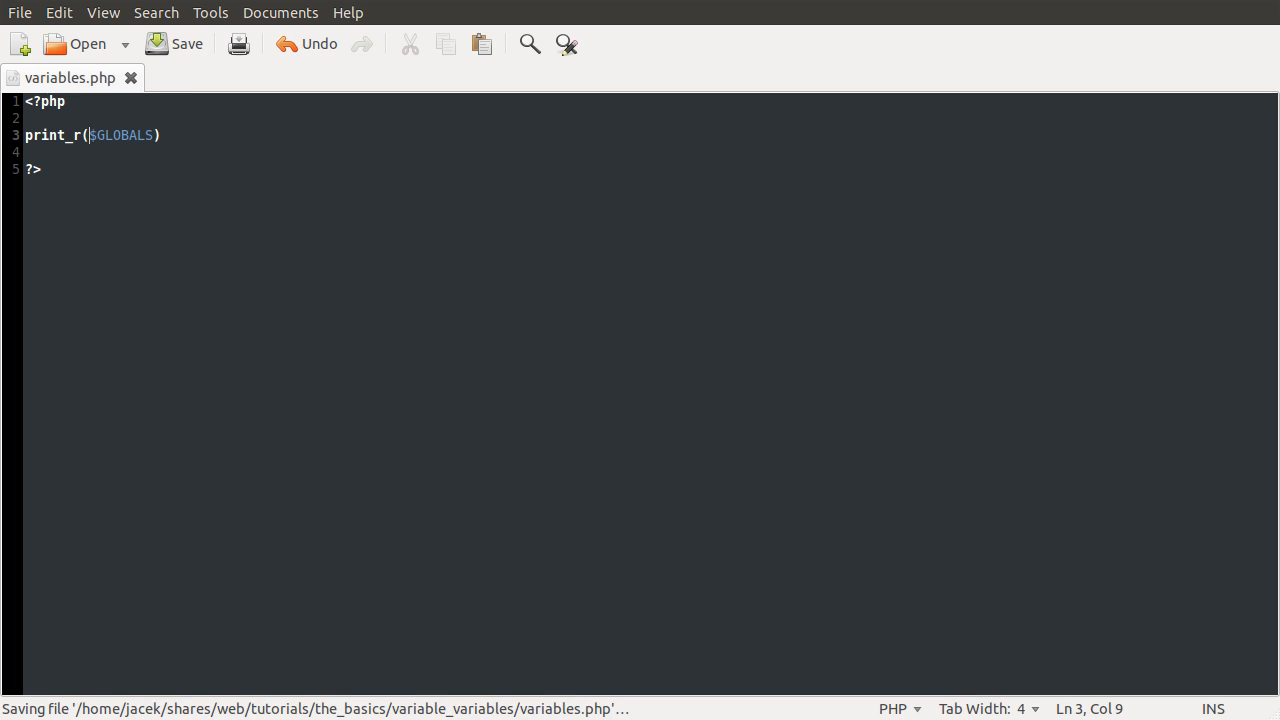
{"action": "type", "text": ";"}
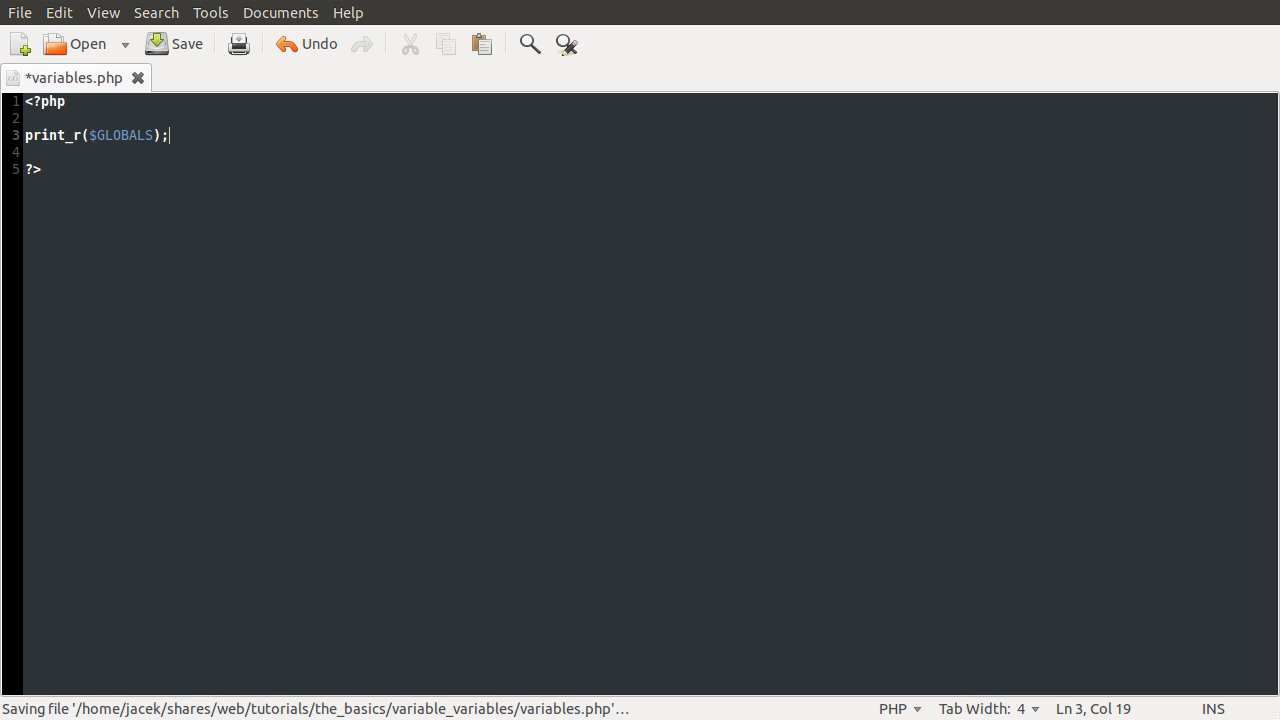
{"action": "left_click", "coordinate": [184, 44]}
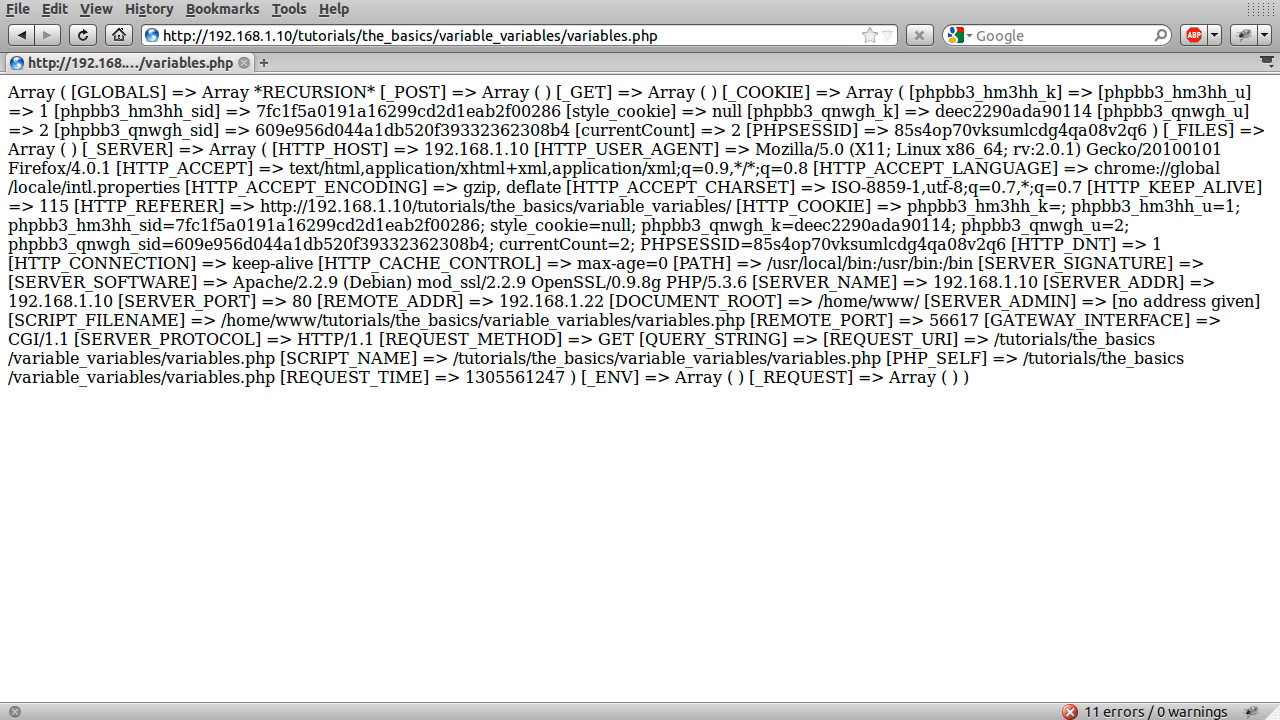
{"action": "mouse_move", "coordinate": [476, 283]}
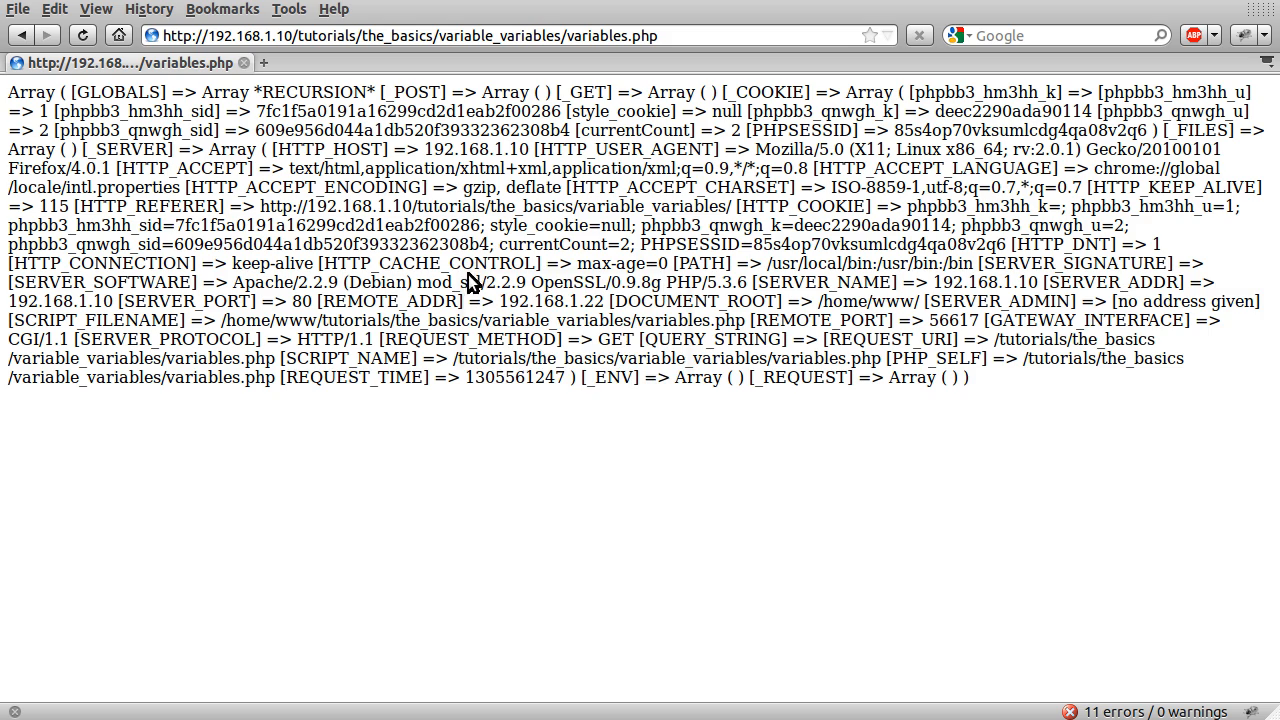
{"action": "mouse_move", "coordinate": [785, 301]}
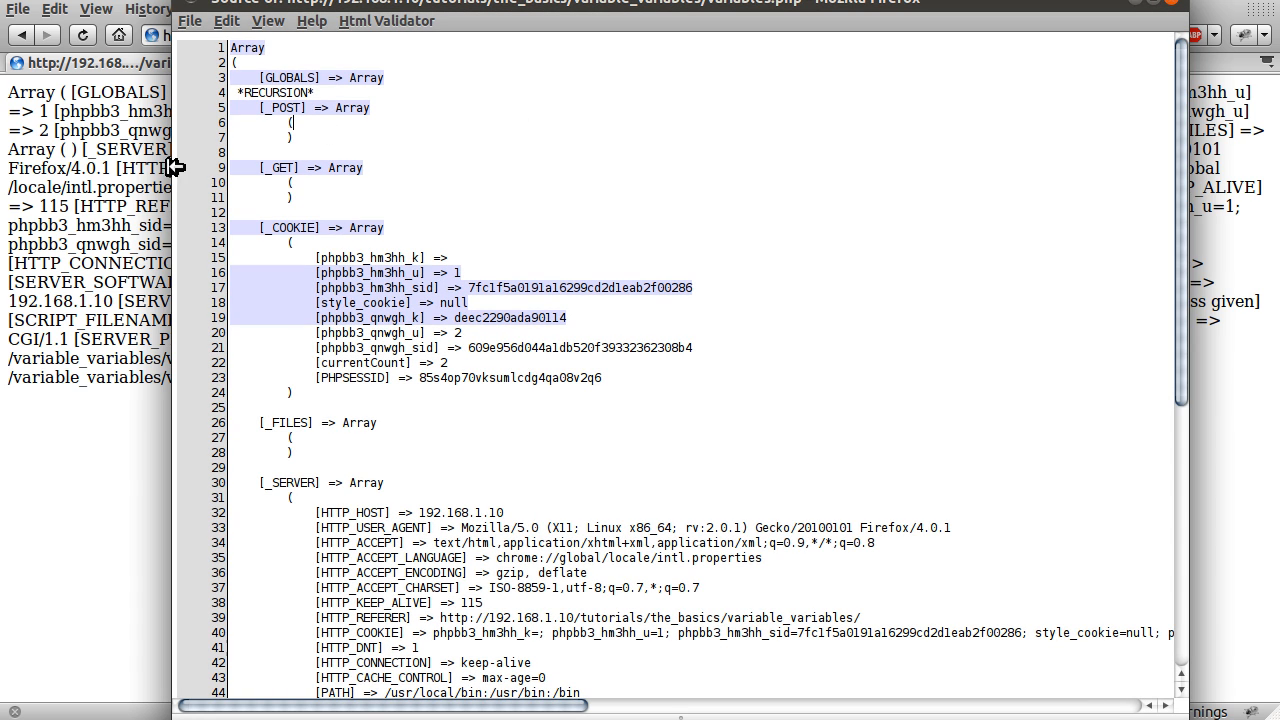
{"action": "mouse_move", "coordinate": [416, 246]}
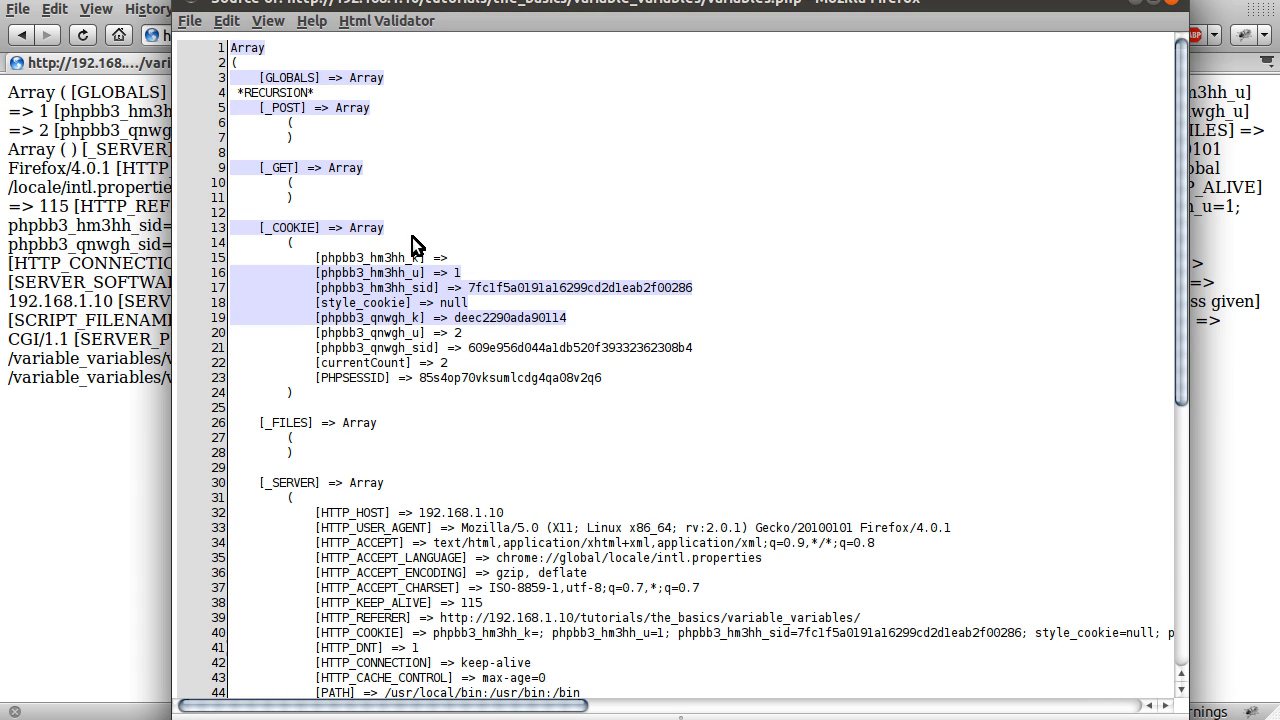
{"action": "mouse_move", "coordinate": [380, 279]}
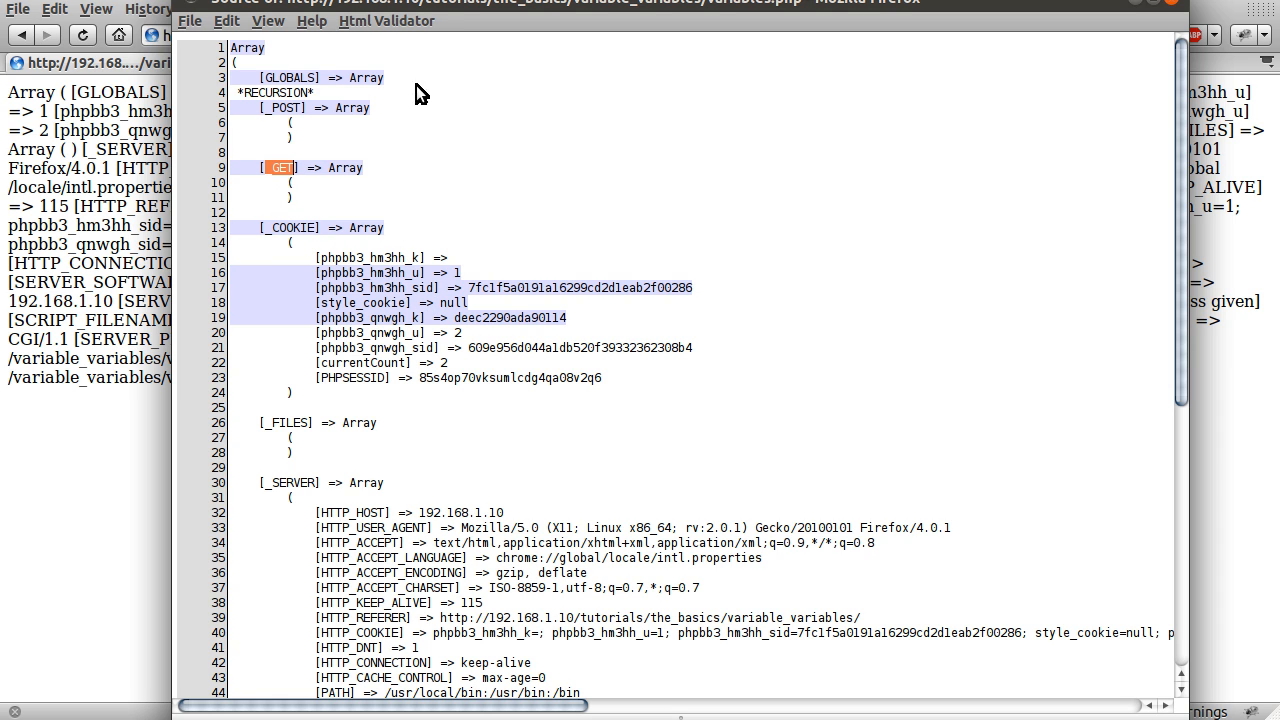
{"action": "mouse_move", "coordinate": [345, 147]}
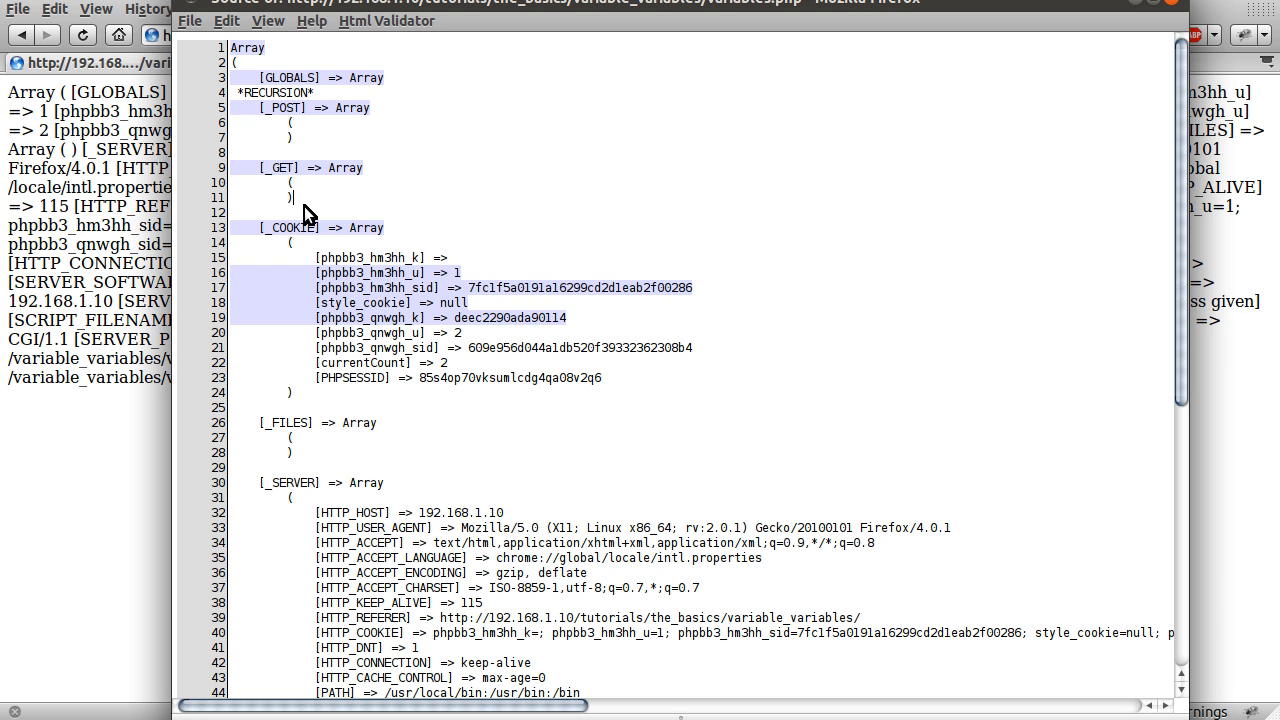
Step: Scroll the page source down through the $GLOBALS array to the SERVER entries
{"action": "scroll", "scroll_direction": "down", "scroll_amount": 3}
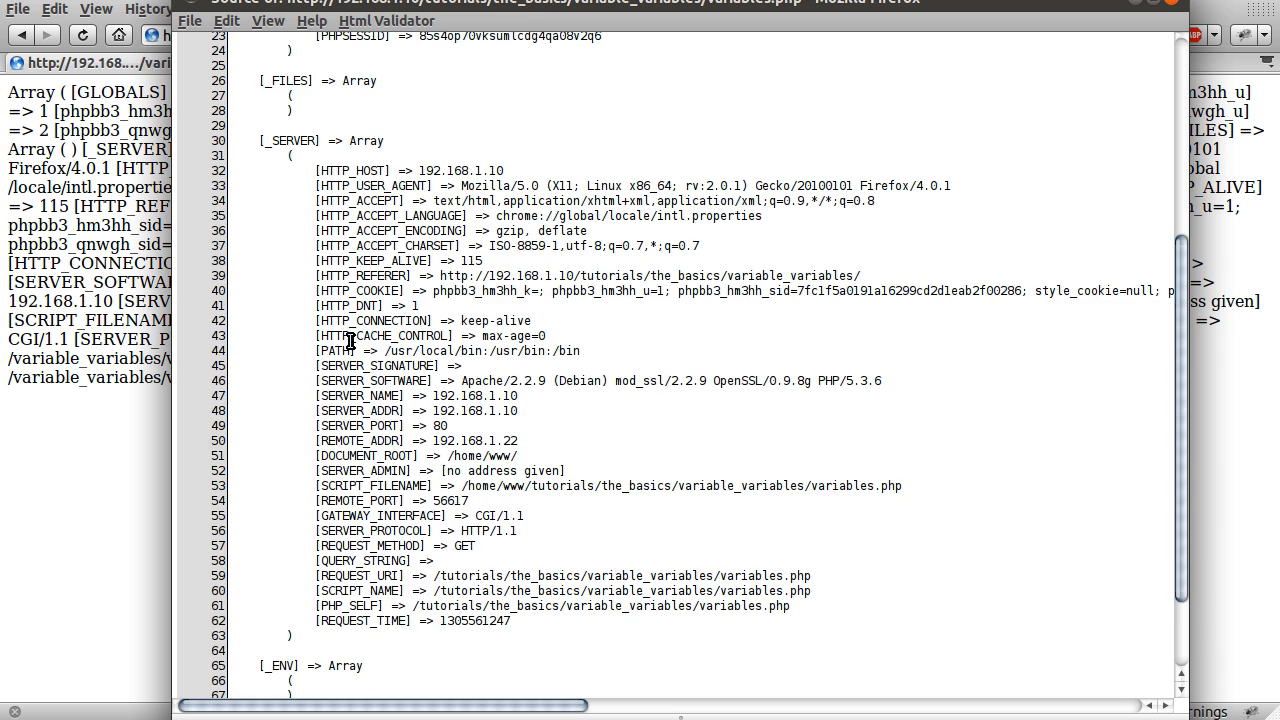
{"action": "scroll", "scroll_direction": "down", "scroll_amount": 3}
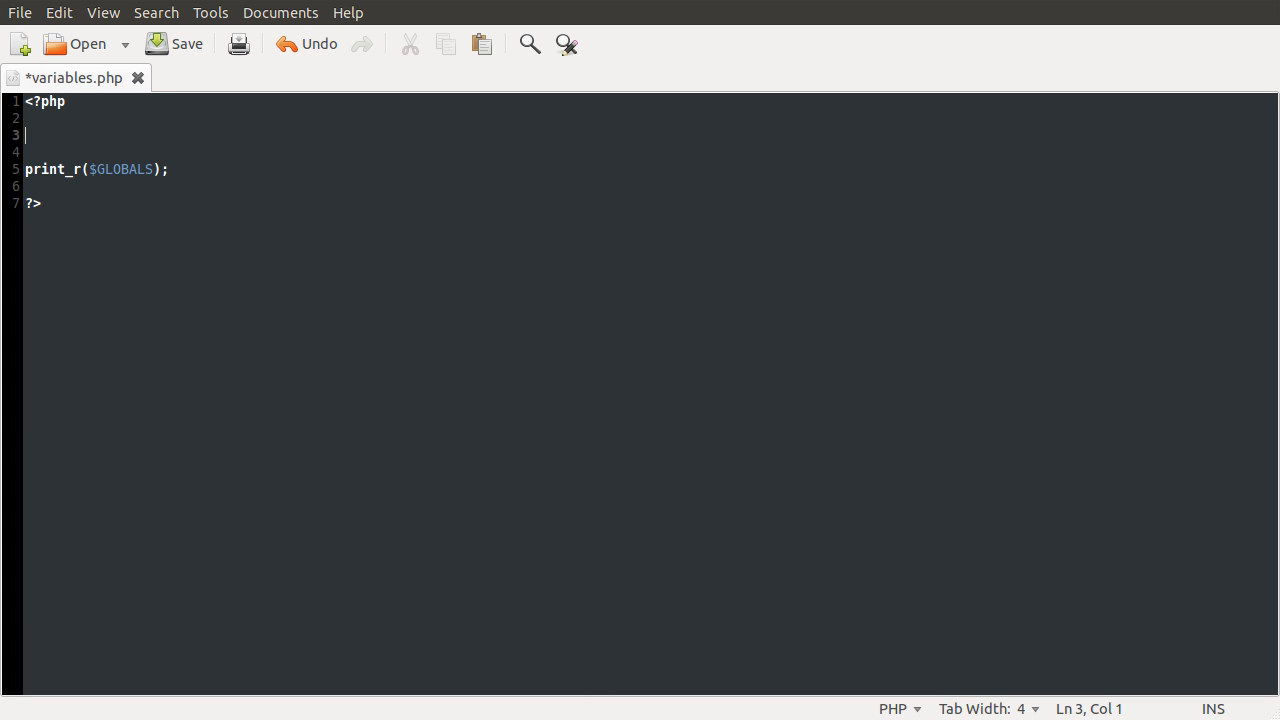
Step: Save the blank lines above print_r, then write $string = 'example' on line 3
{"action": "left_click", "coordinate": [188, 44]}
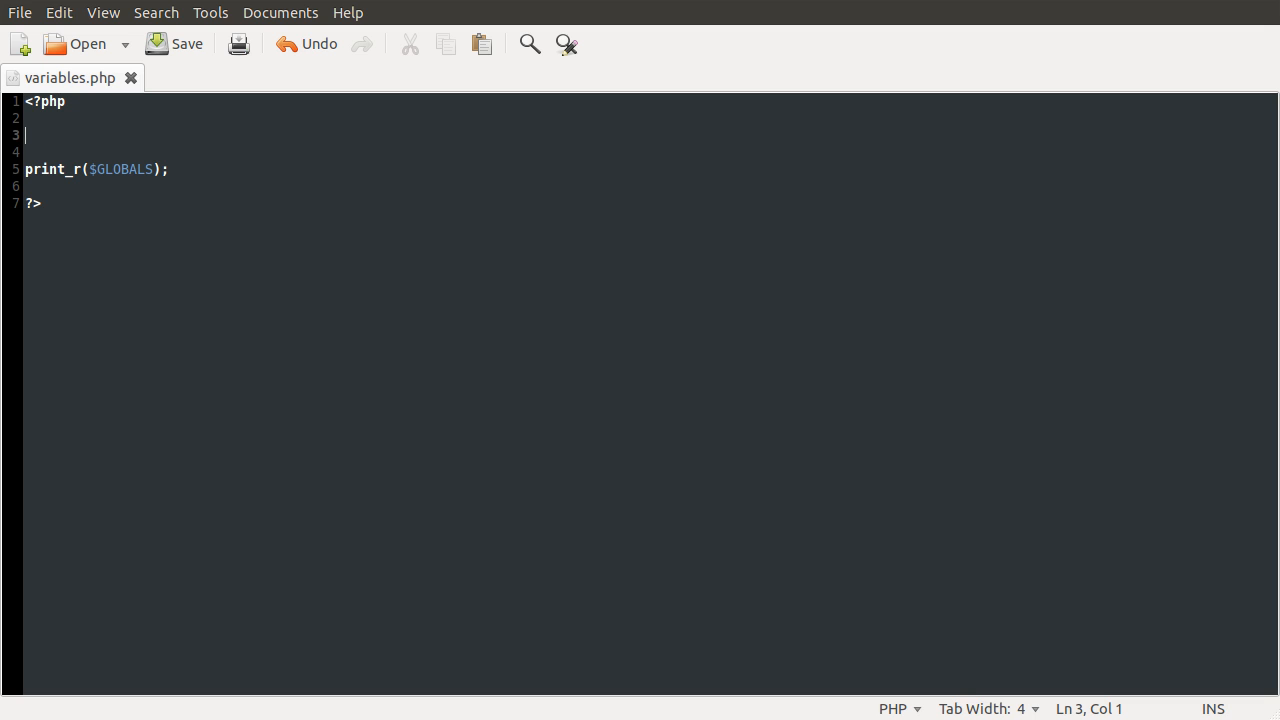
{"action": "type", "text": "$"}
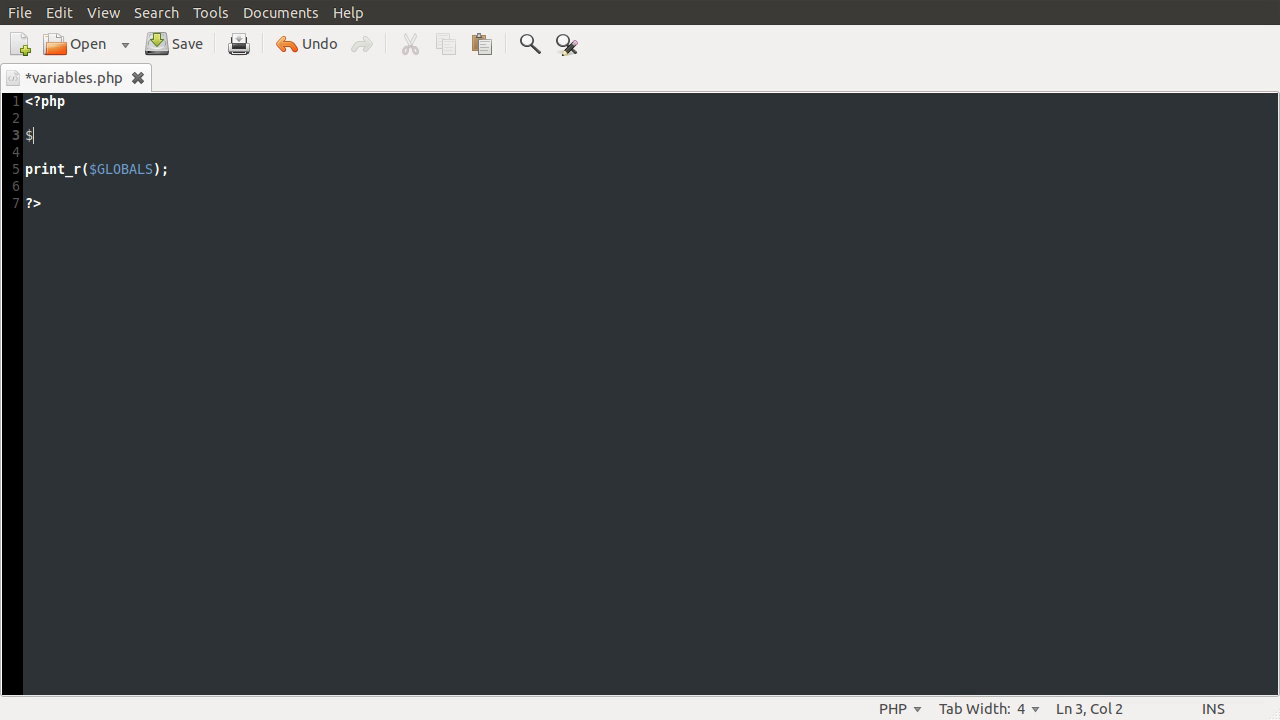
{"action": "type", "text": "string ="}
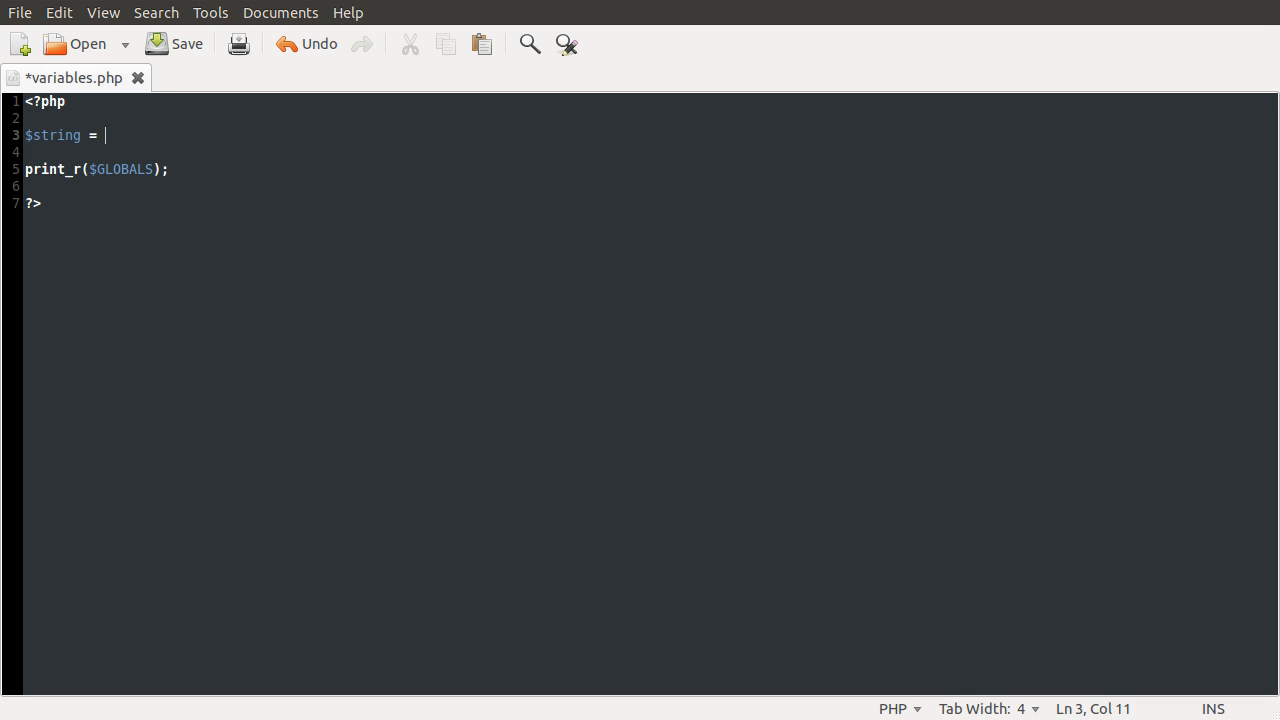
{"action": "type", "text": "'example'"}
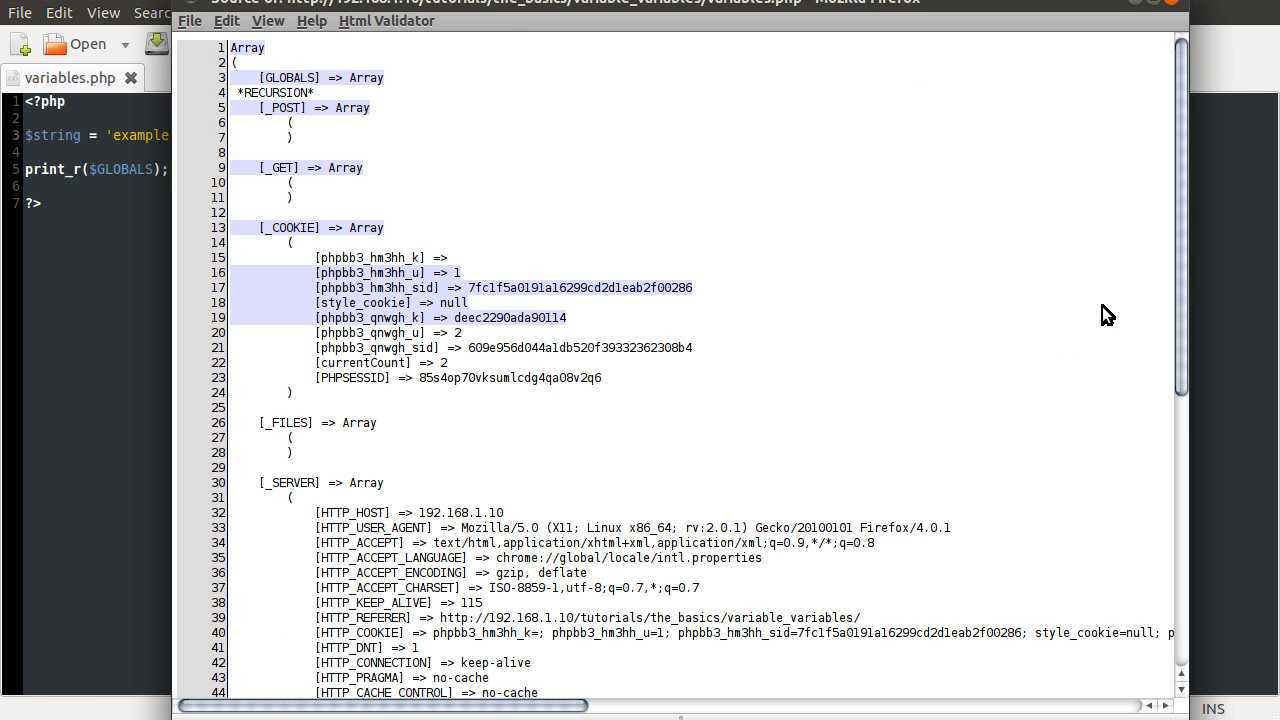
Step: Scroll to the end of the $GLOBALS dump and highlight the new string => example entry
{"action": "scroll", "scroll_direction": "down", "scroll_amount": 3}
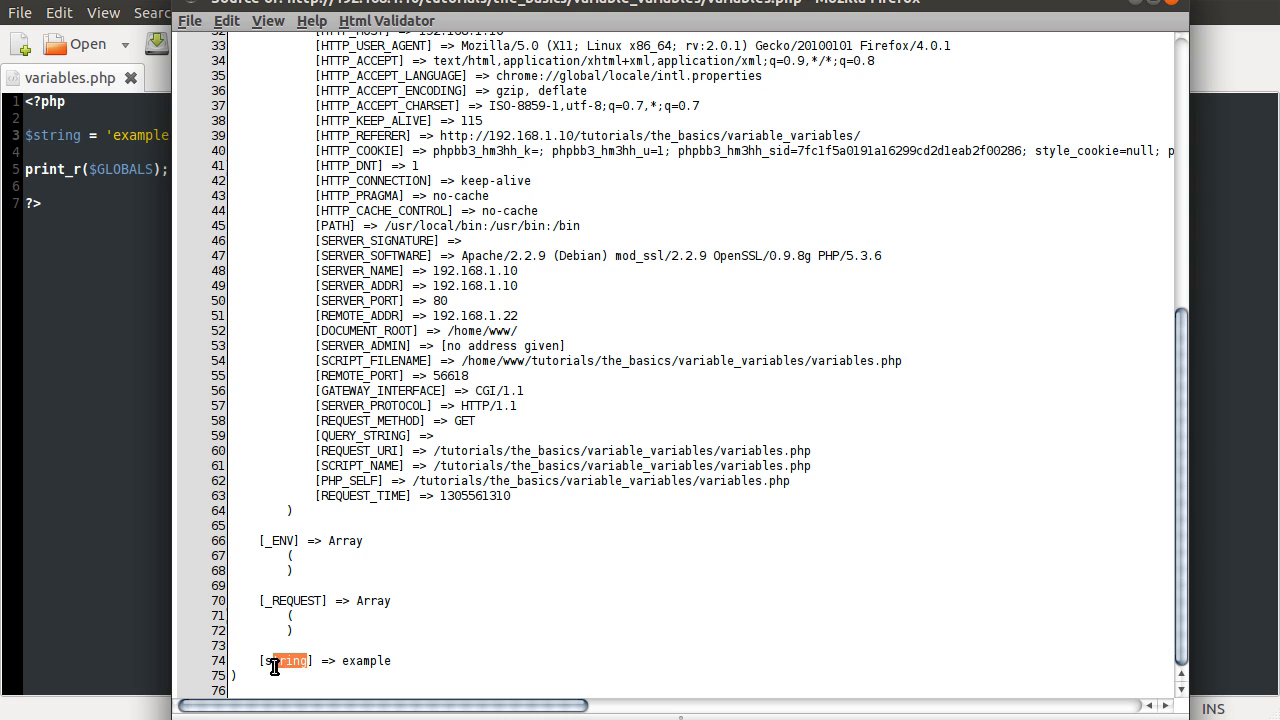
{"action": "double_click", "coordinate": [287, 661]}
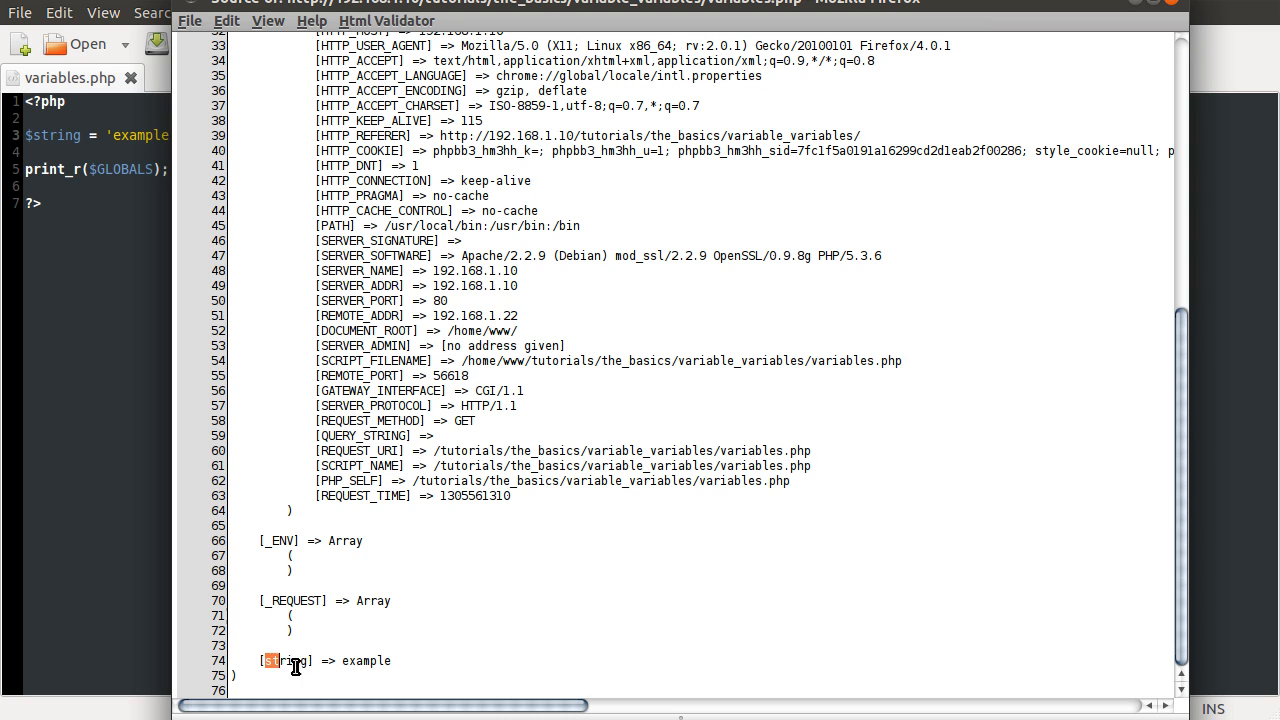
{"action": "double_click", "coordinate": [370, 661]}
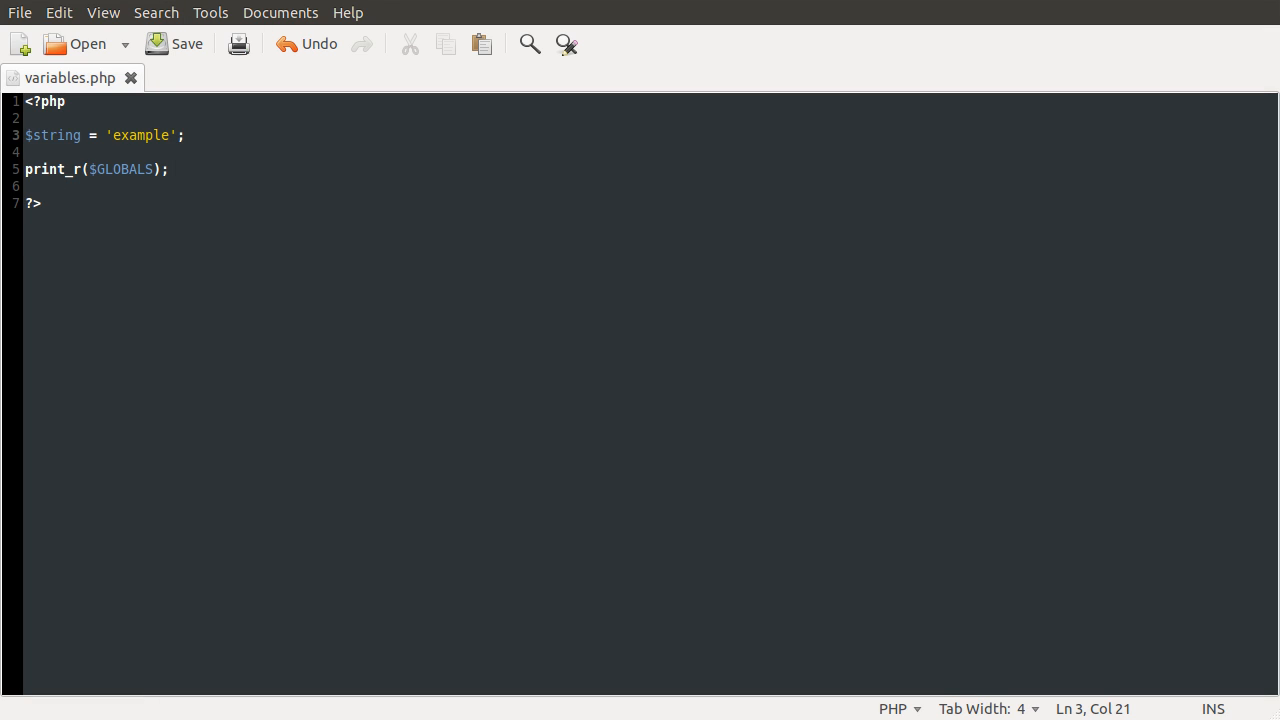
Step: Write $$string = 'test'; on line 5 and check the example => test entry in the source dump
{"action": "key", "text": "Return"}
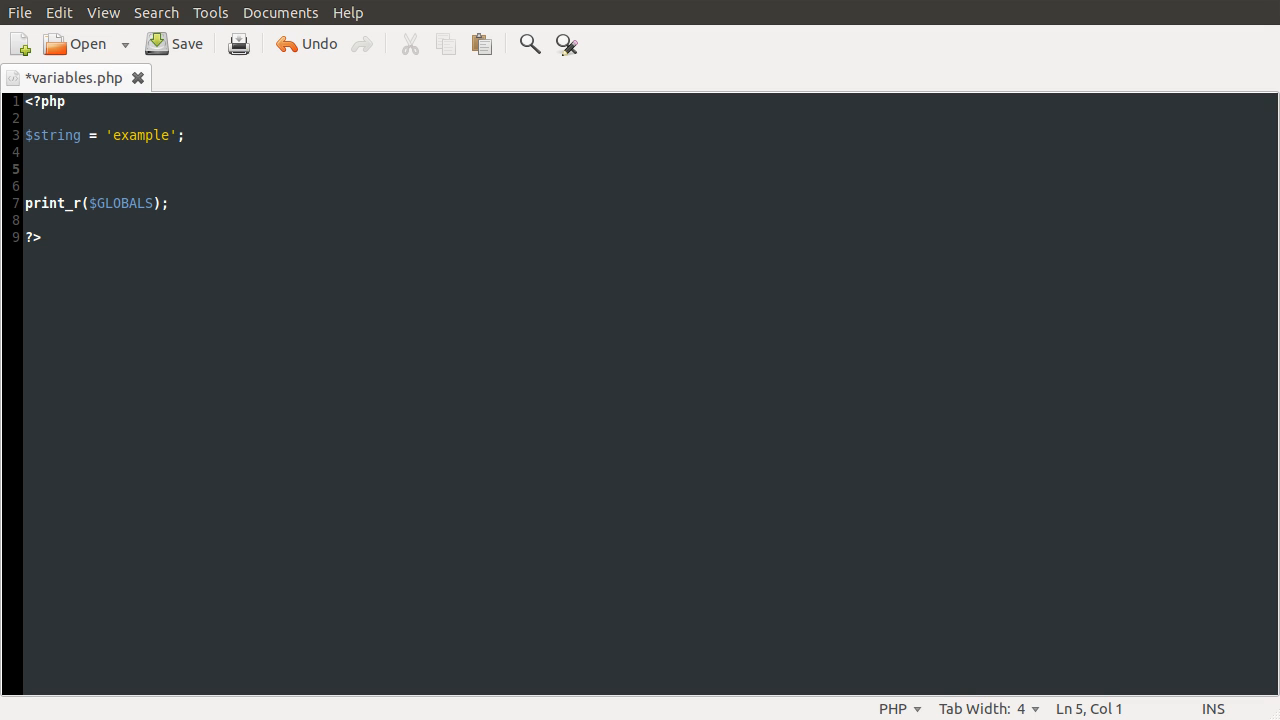
{"action": "type", "text": "$"}
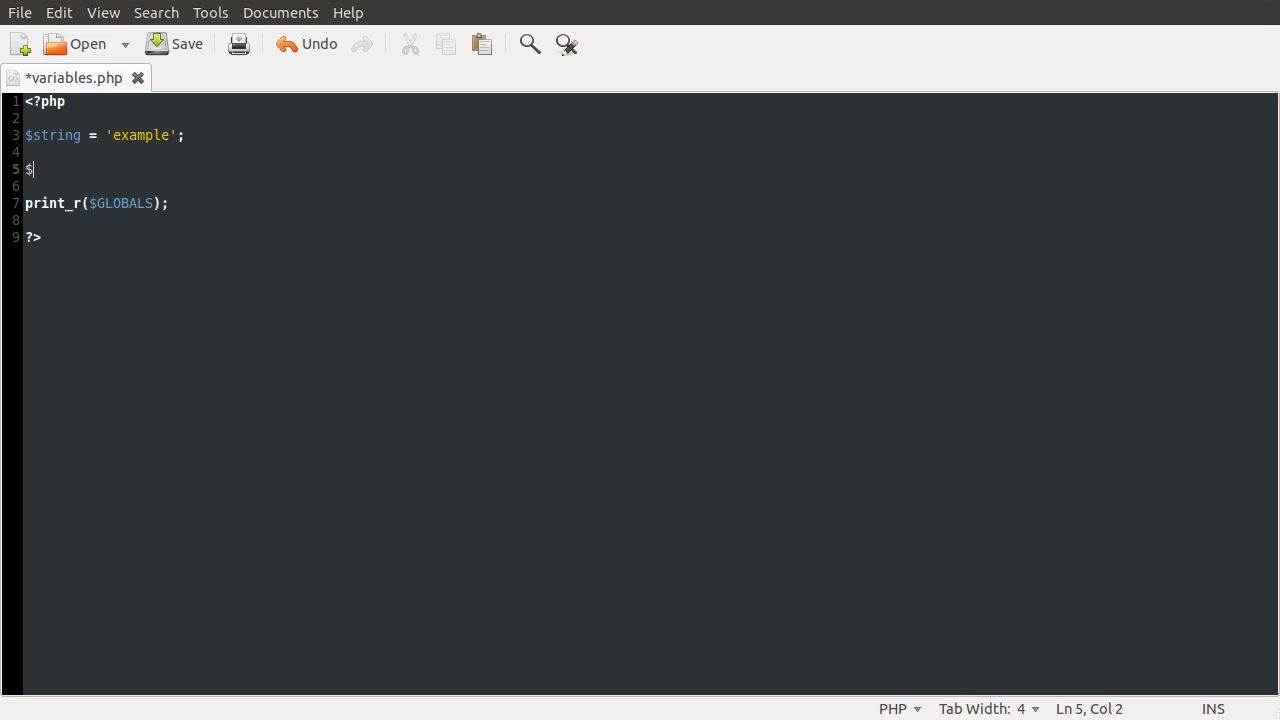
{"action": "type", "text": "$"}
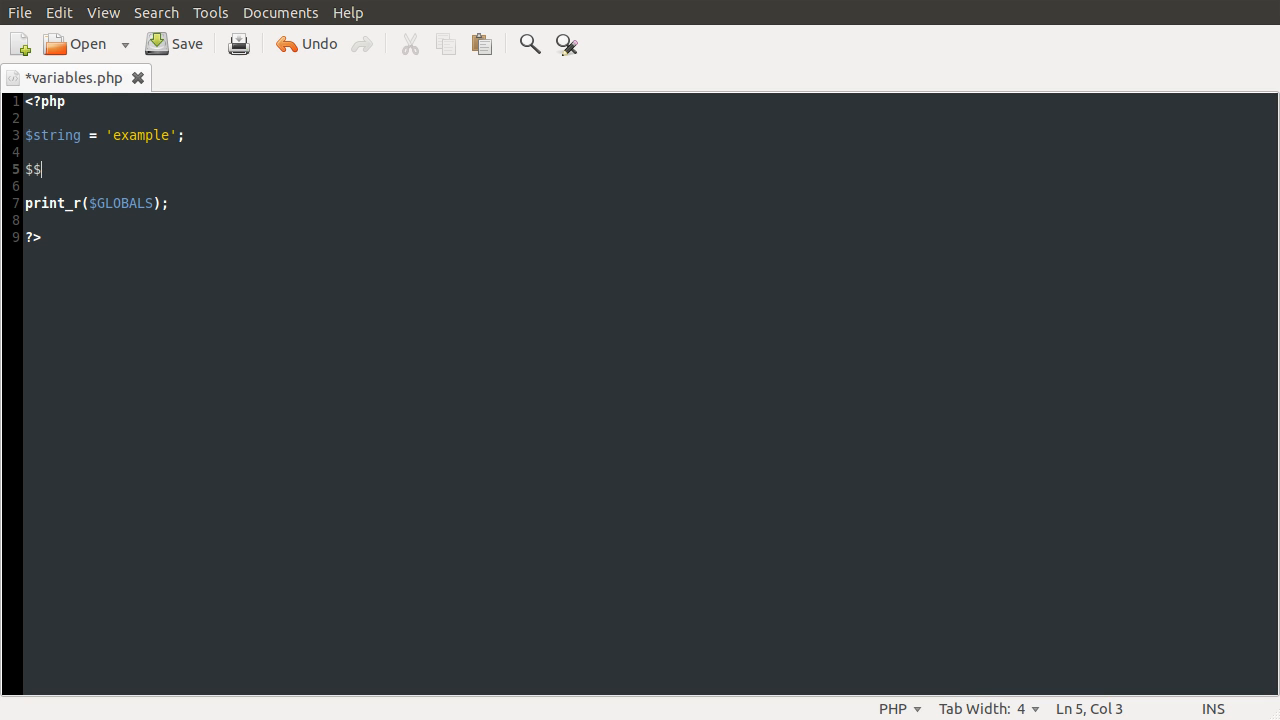
{"action": "type", "text": "s"}
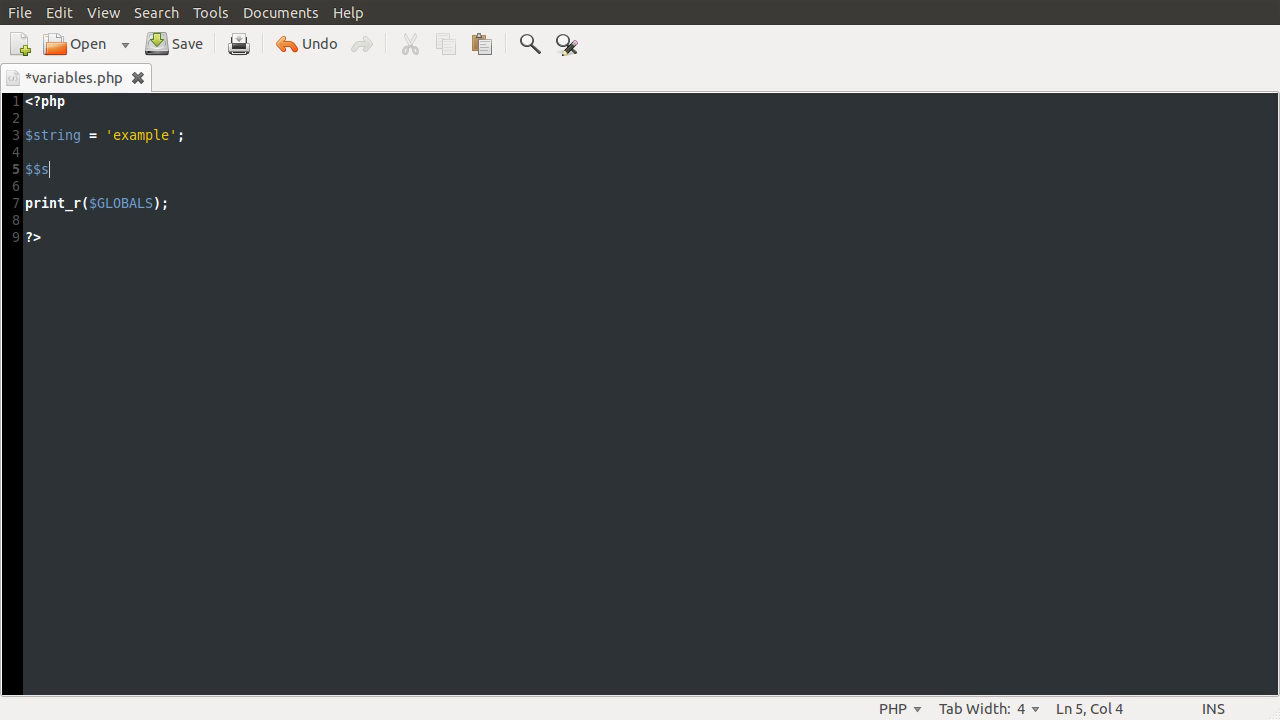
{"action": "type", "text": "tring"}
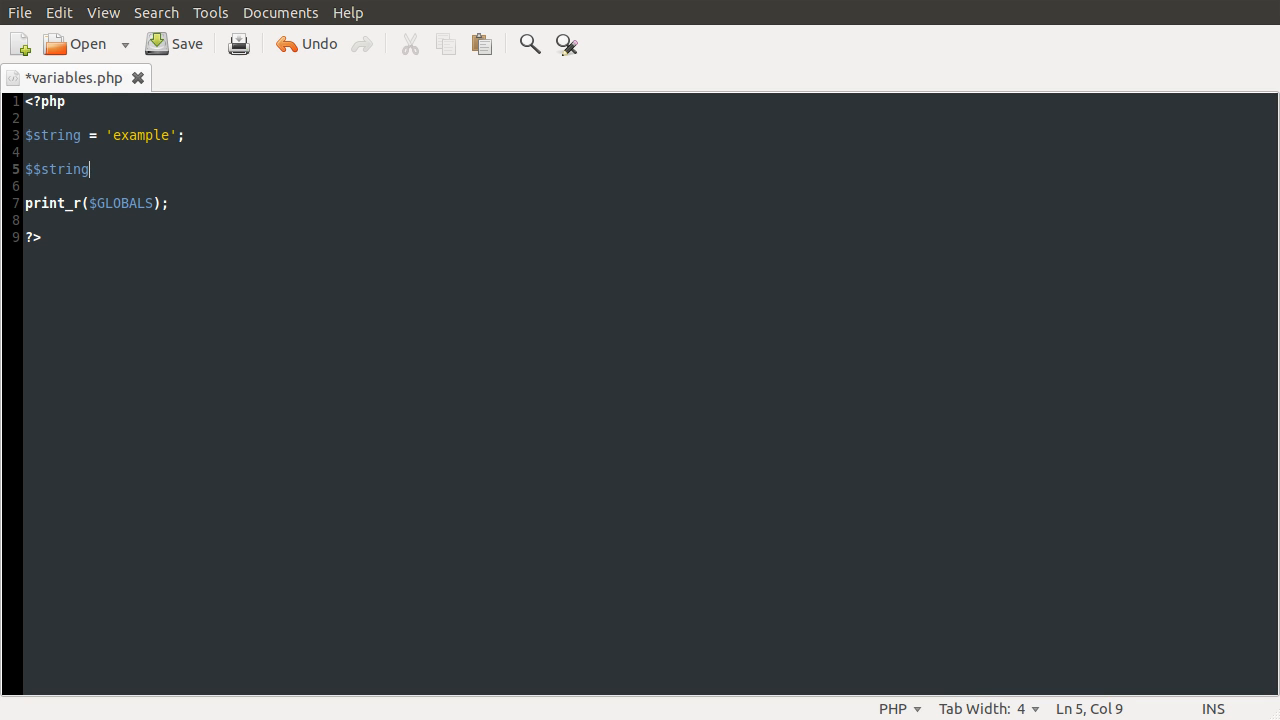
{"action": "type", "text": "= 'test';"}
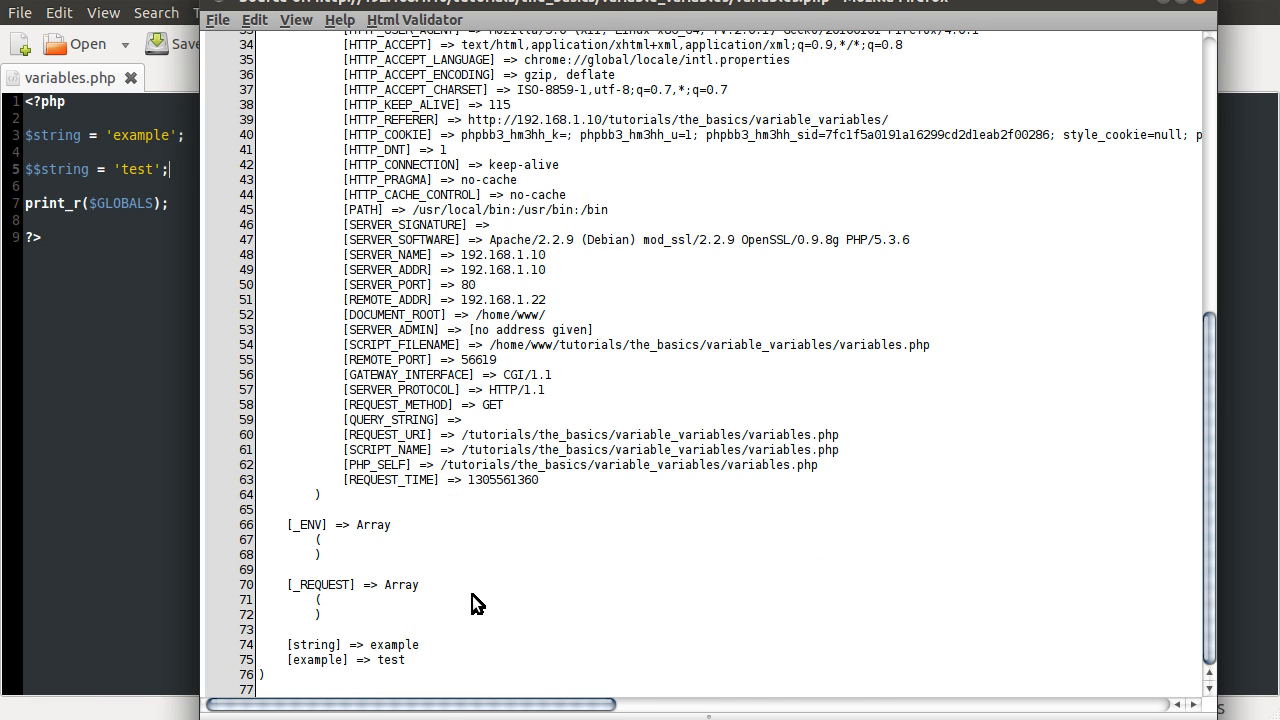
{"action": "double_click", "coordinate": [316, 660]}
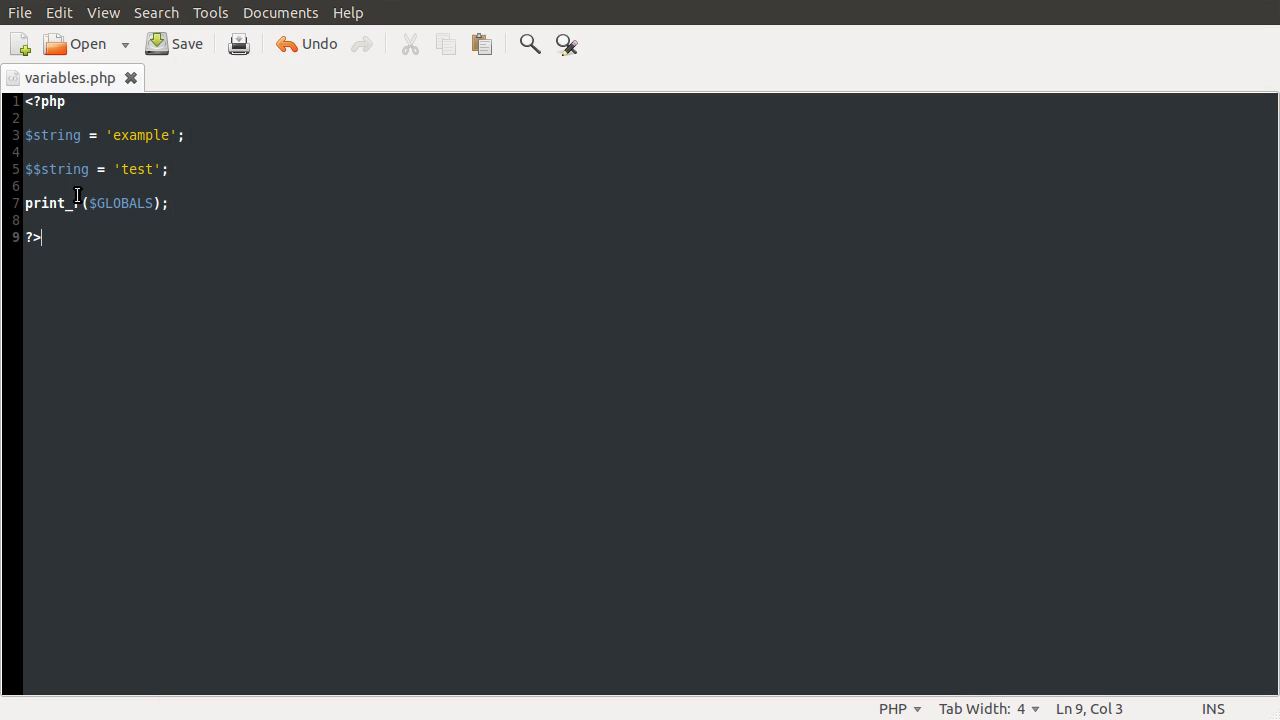
{"action": "double_click", "coordinate": [57, 169]}
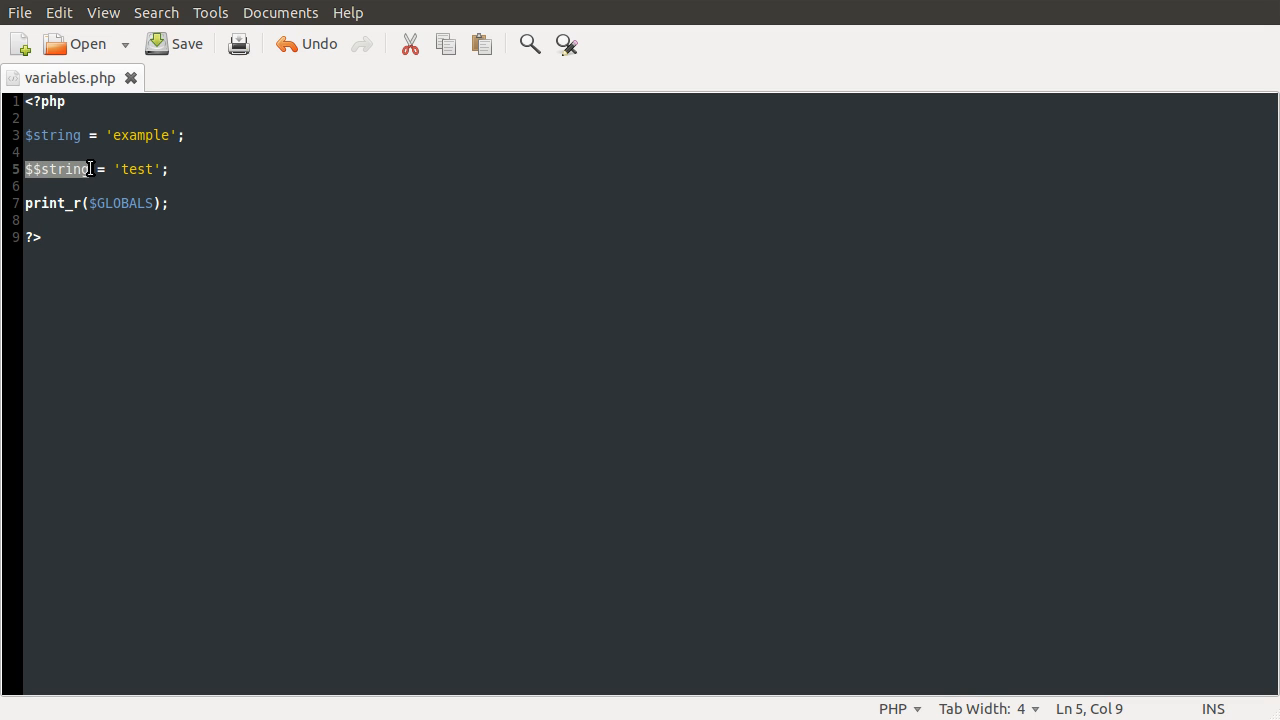
{"action": "left_click", "coordinate": [101, 169]}
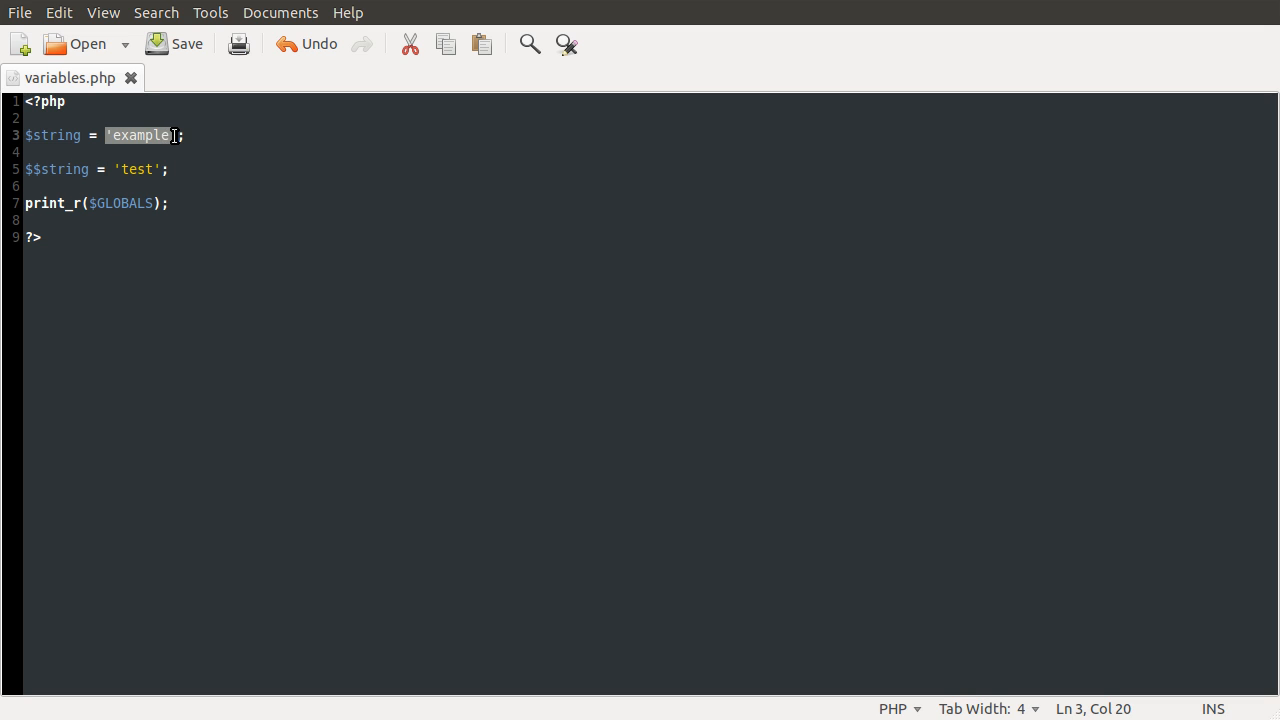
{"action": "double_click", "coordinate": [55, 169]}
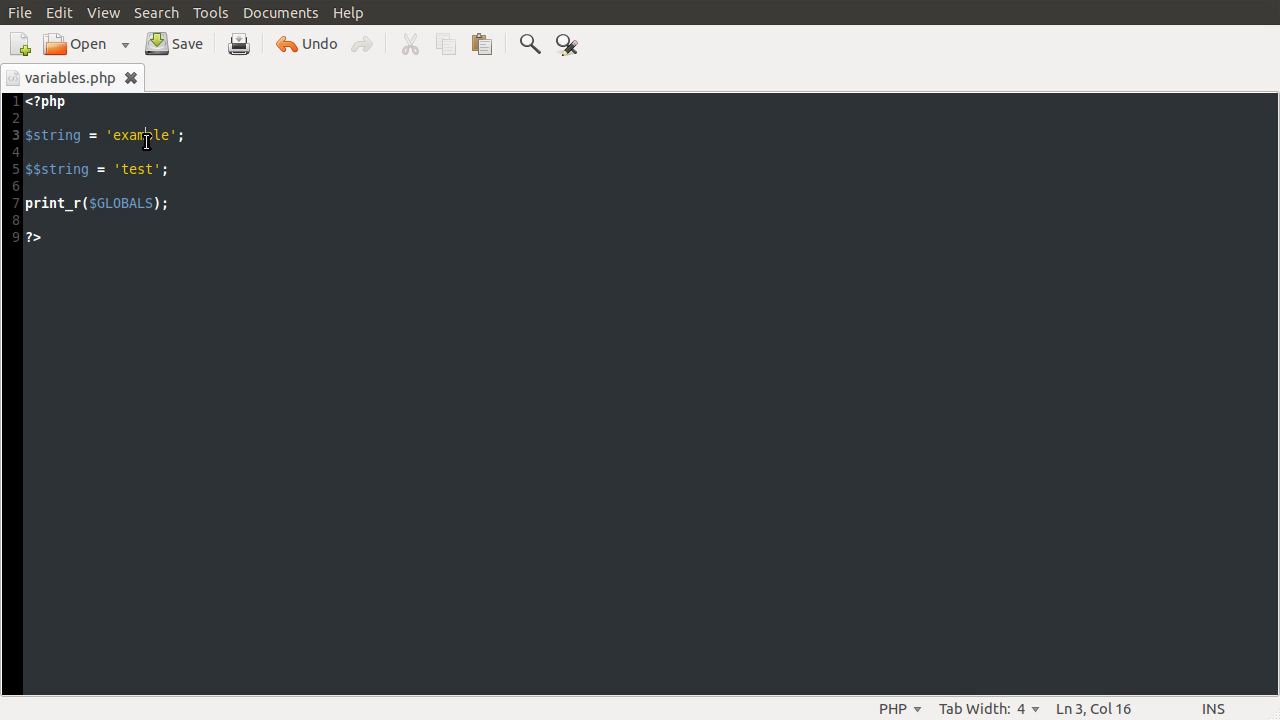
{"action": "double_click", "coordinate": [140, 135]}
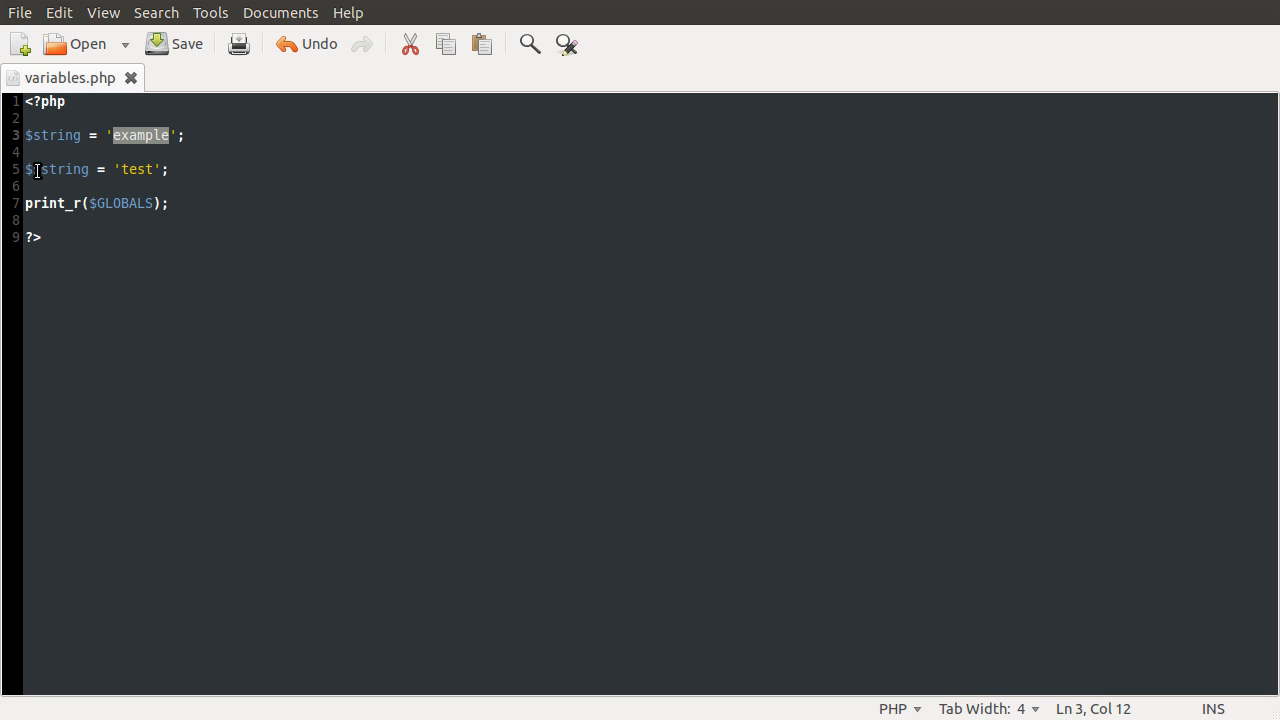
{"action": "double_click", "coordinate": [58, 169]}
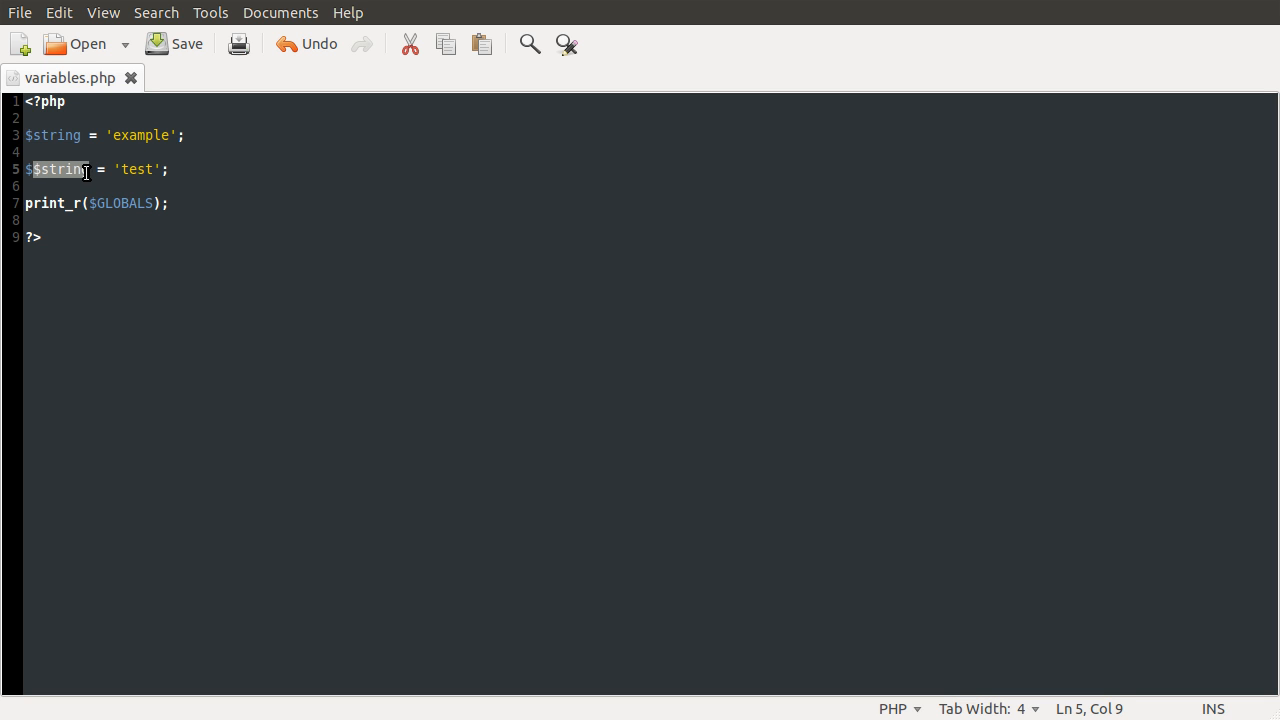
{"action": "mouse_move", "coordinate": [488, 405]}
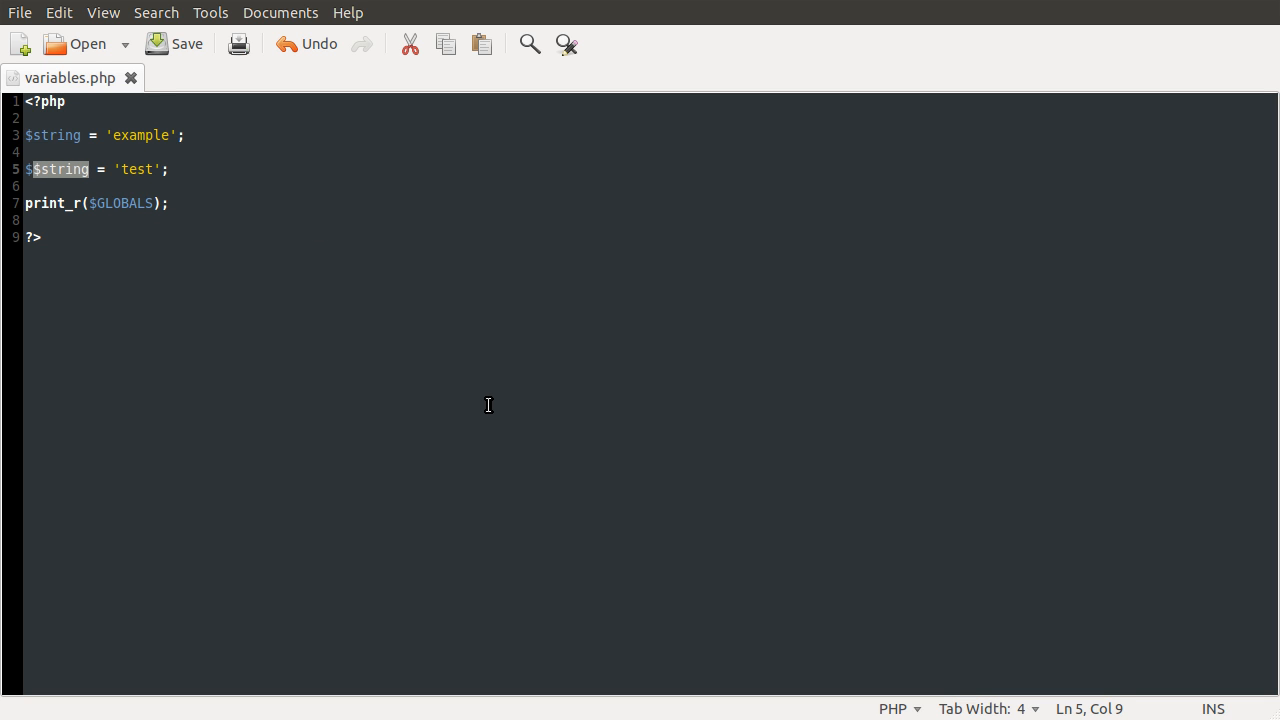
{"action": "type", "text": "$example"}
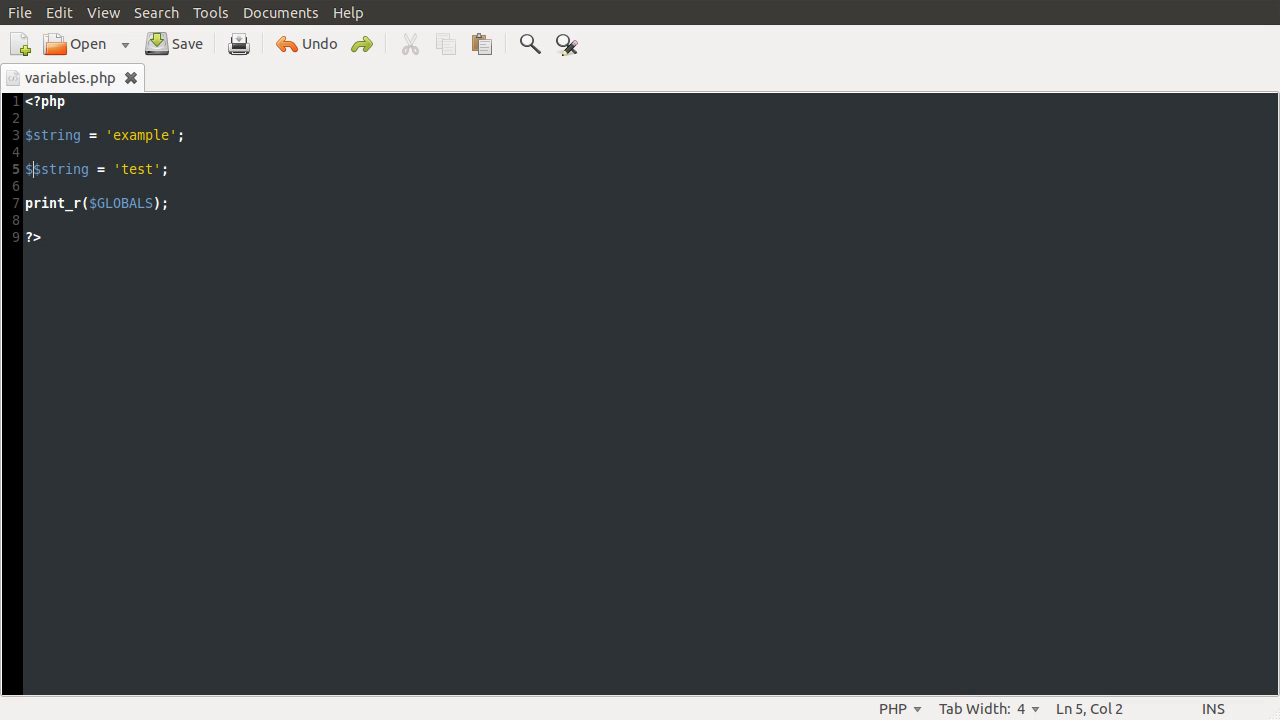
Step: Wrap $string in array[ ] so line 5 reads $array[$string] = 'test';
{"action": "type", "text": "$"}
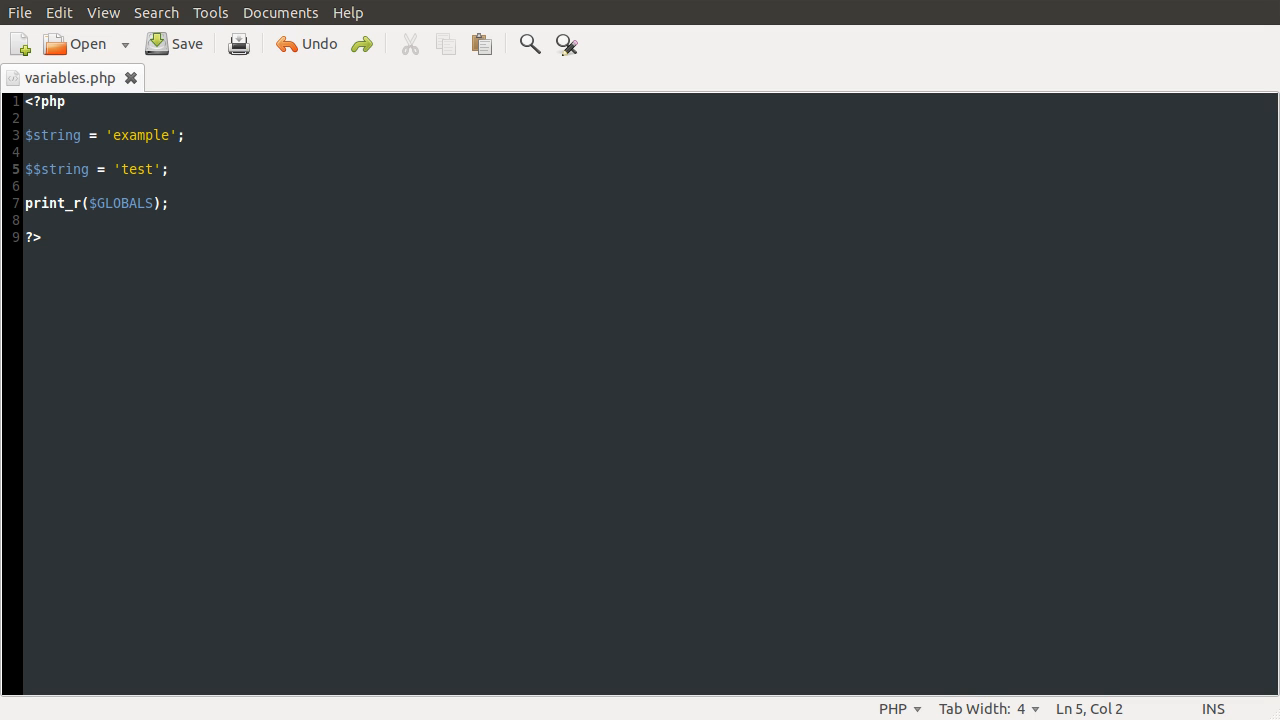
{"action": "type", "text": "array["}
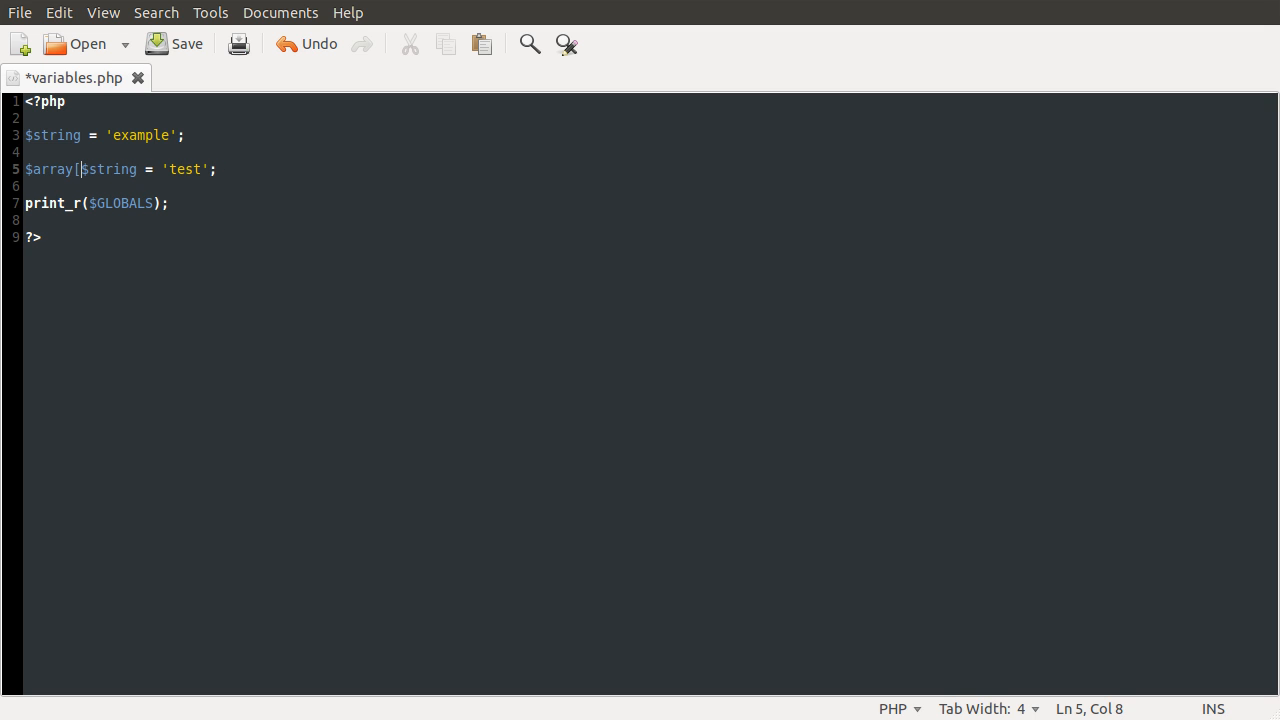
{"action": "type", "text": "]"}
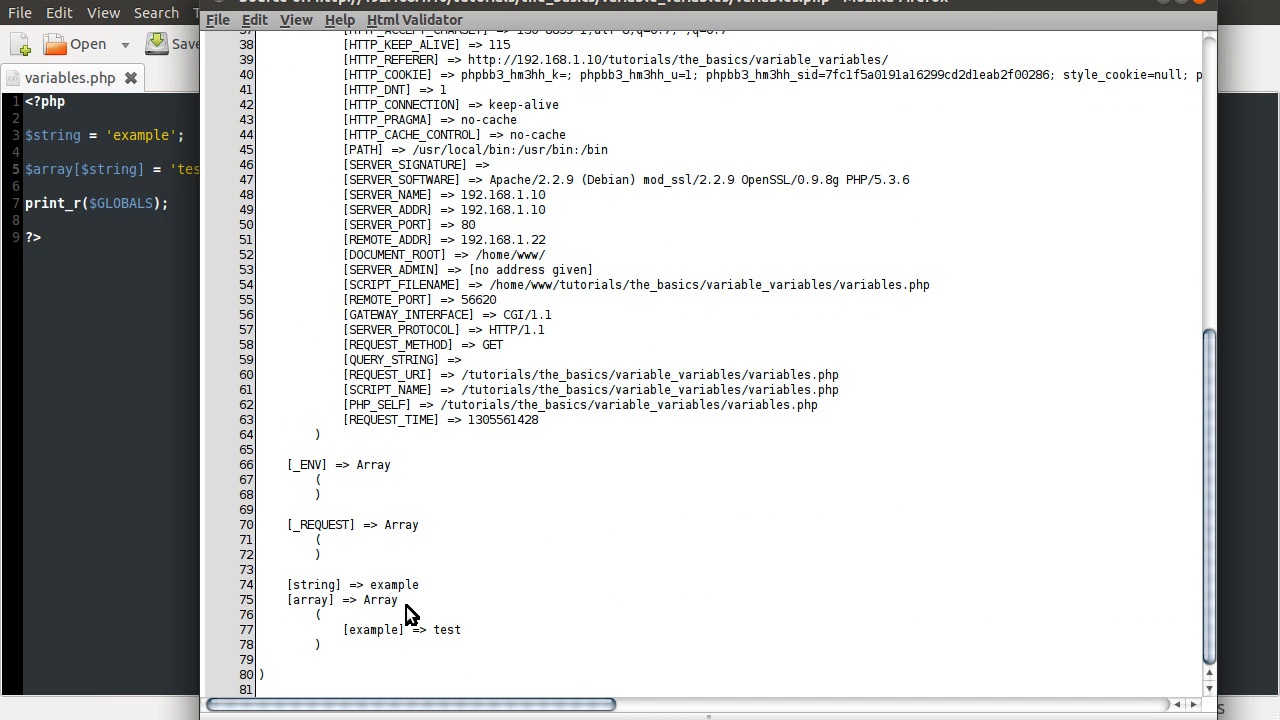
Step: Highlight the example key inside the array entry of the source output
{"action": "double_click", "coordinate": [372, 630]}
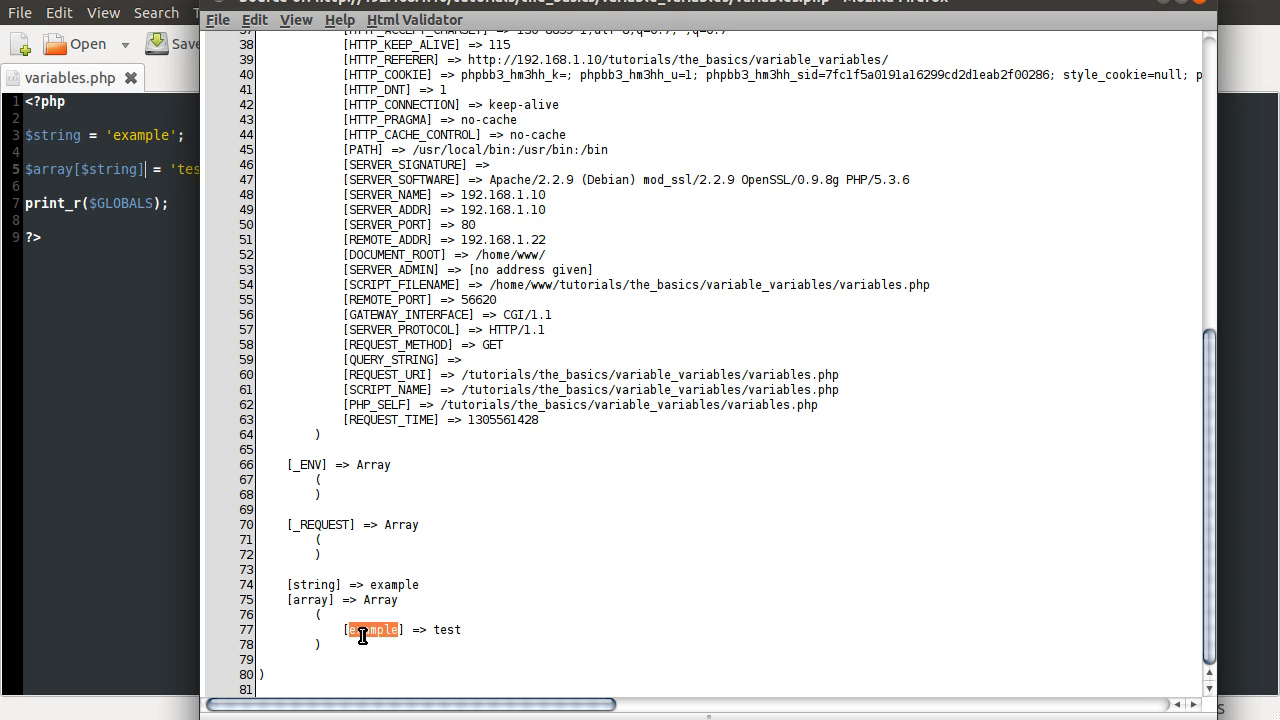
{"action": "double_click", "coordinate": [451, 629]}
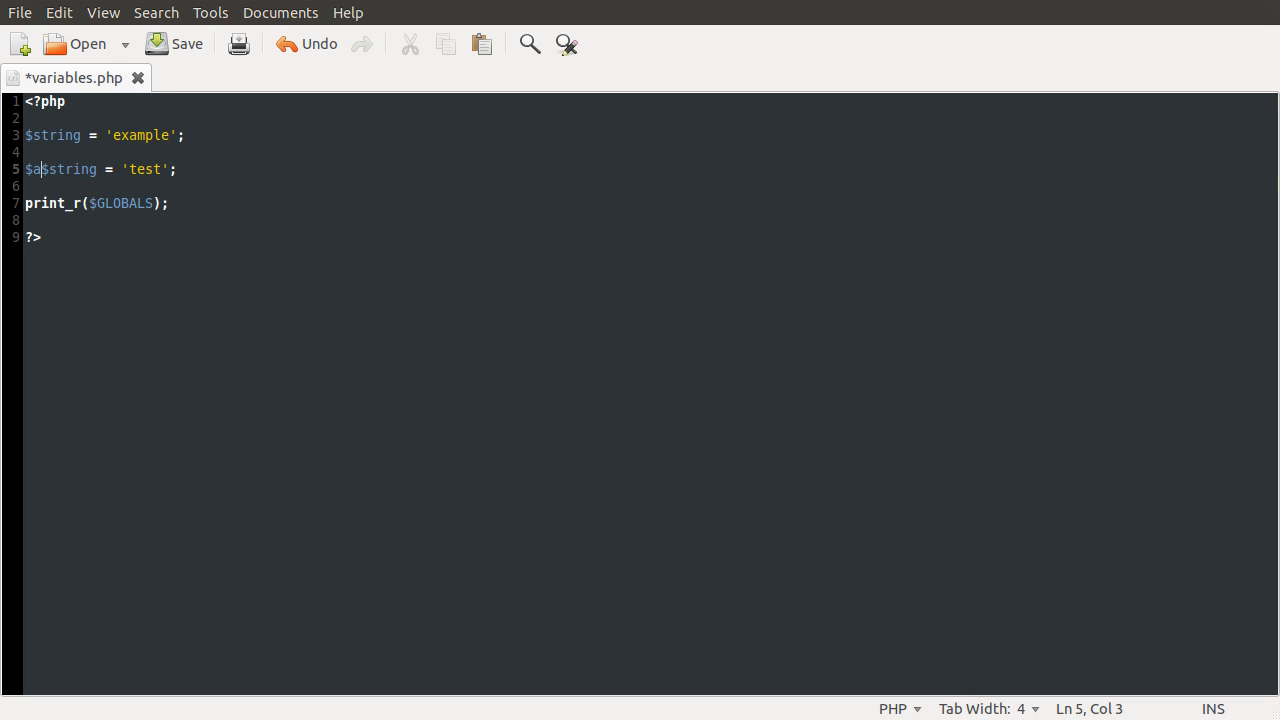
Step: Restore line 5 to $$string = 'test'; and move to the print_r($GLOBALS) line to clear it
{"action": "key", "text": "BackSpace"}
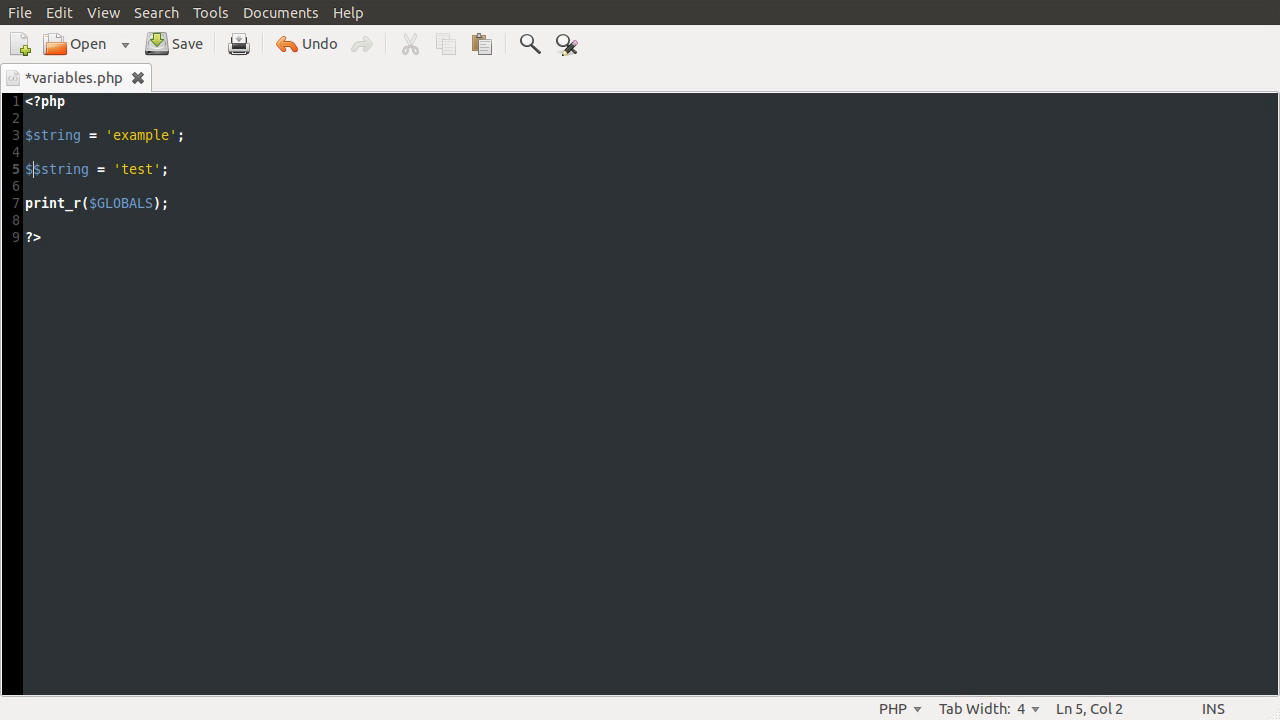
{"action": "type", "text": "$"}
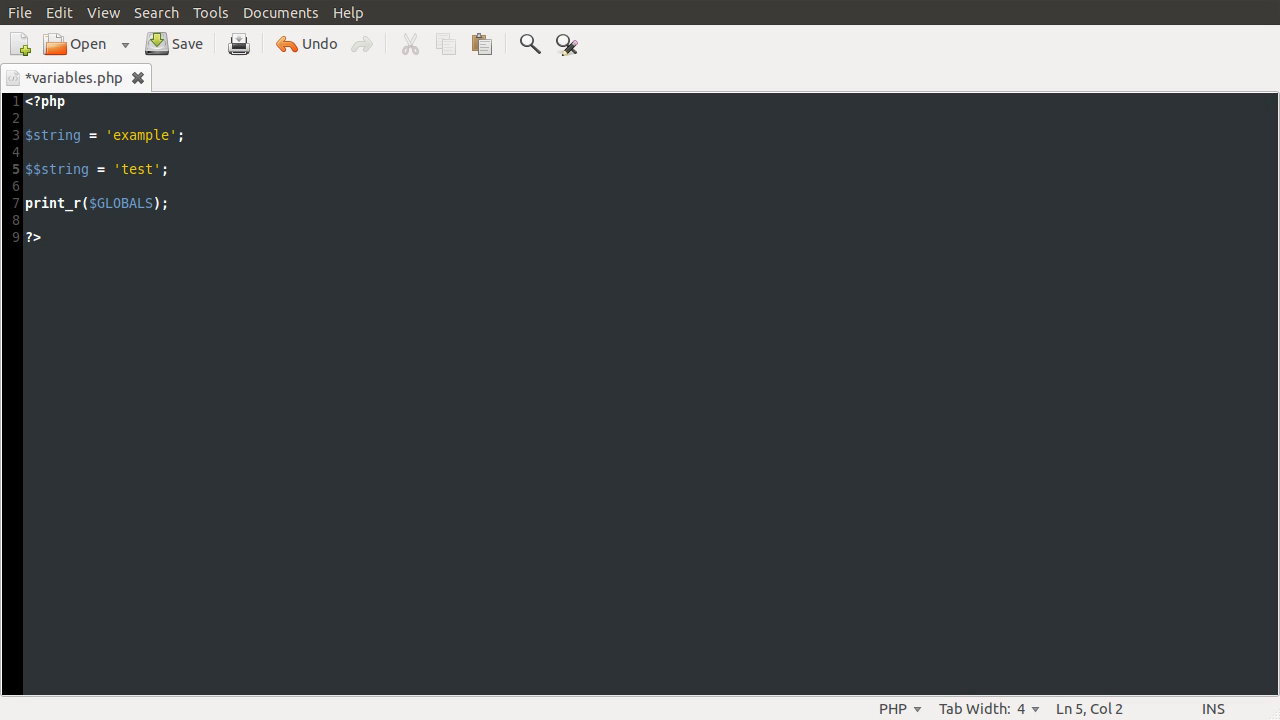
{"action": "left_click", "coordinate": [32, 186]}
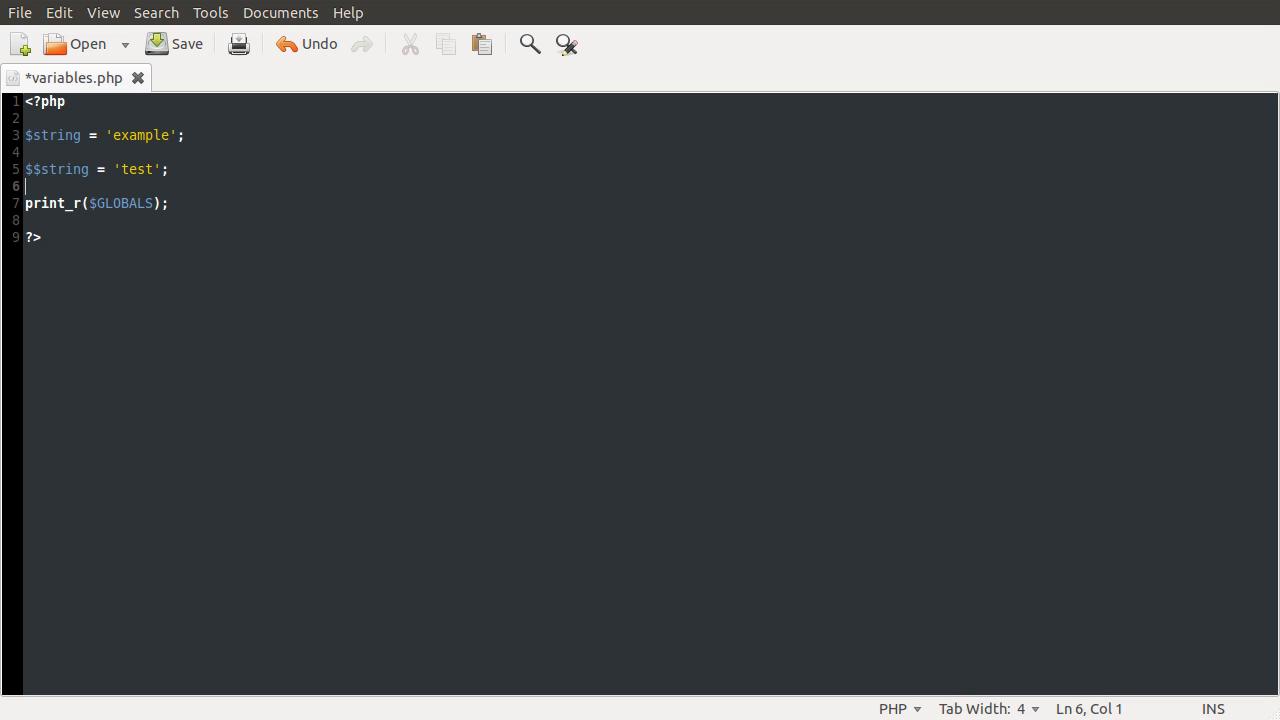
{"action": "left_click", "coordinate": [35, 203]}
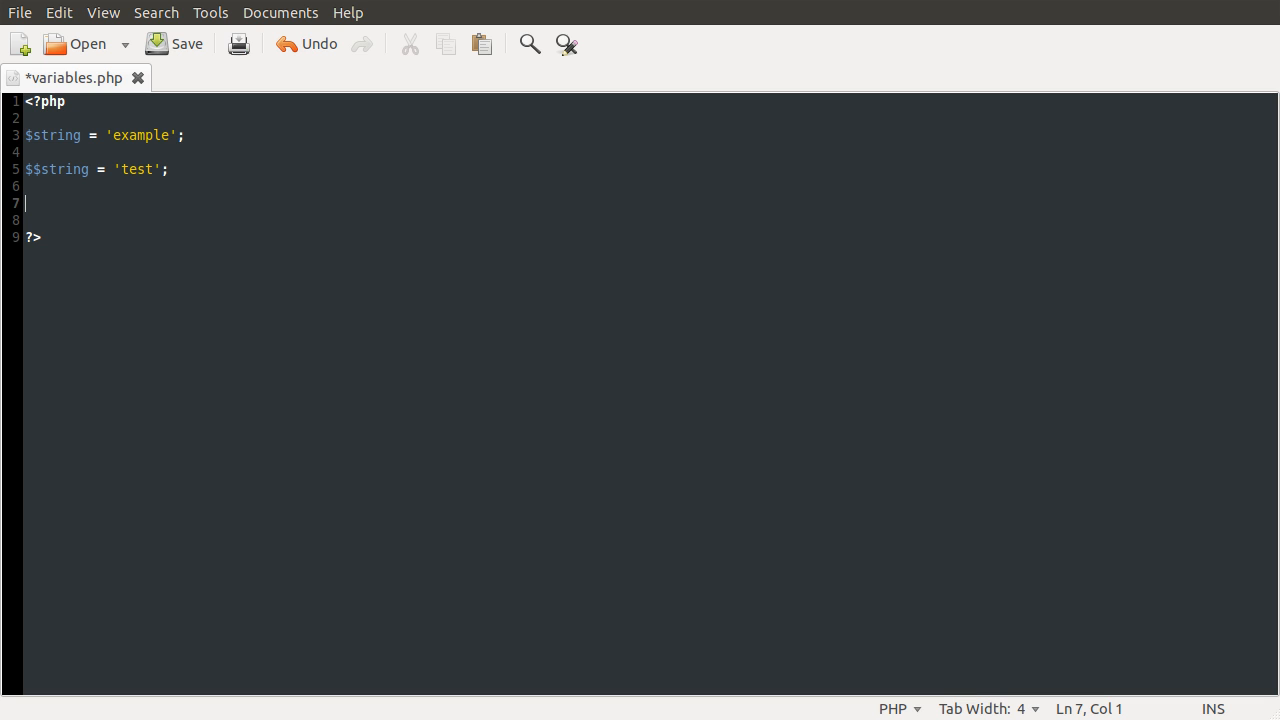
Step: Write echo $example; on line 7, then change it to echo $$string; and save
{"action": "type", "text": "echo $ex"}
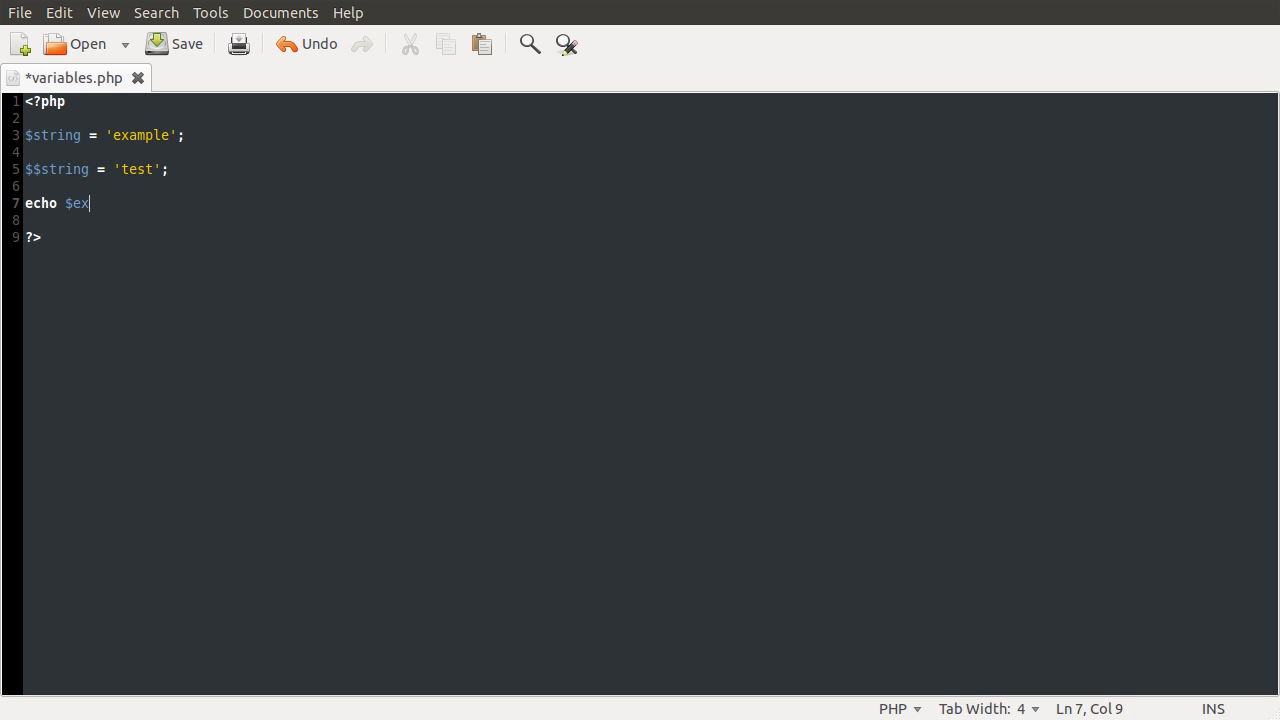
{"action": "type", "text": "ample;"}
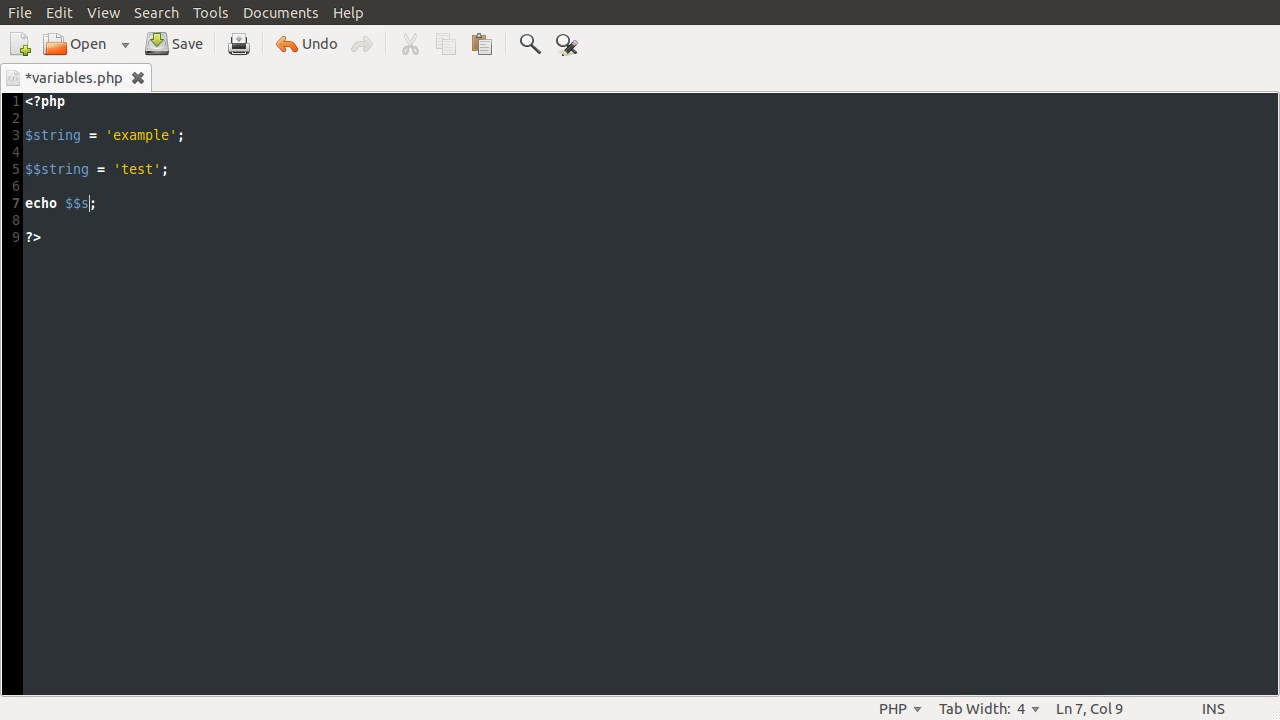
{"action": "type", "text": "tring"}
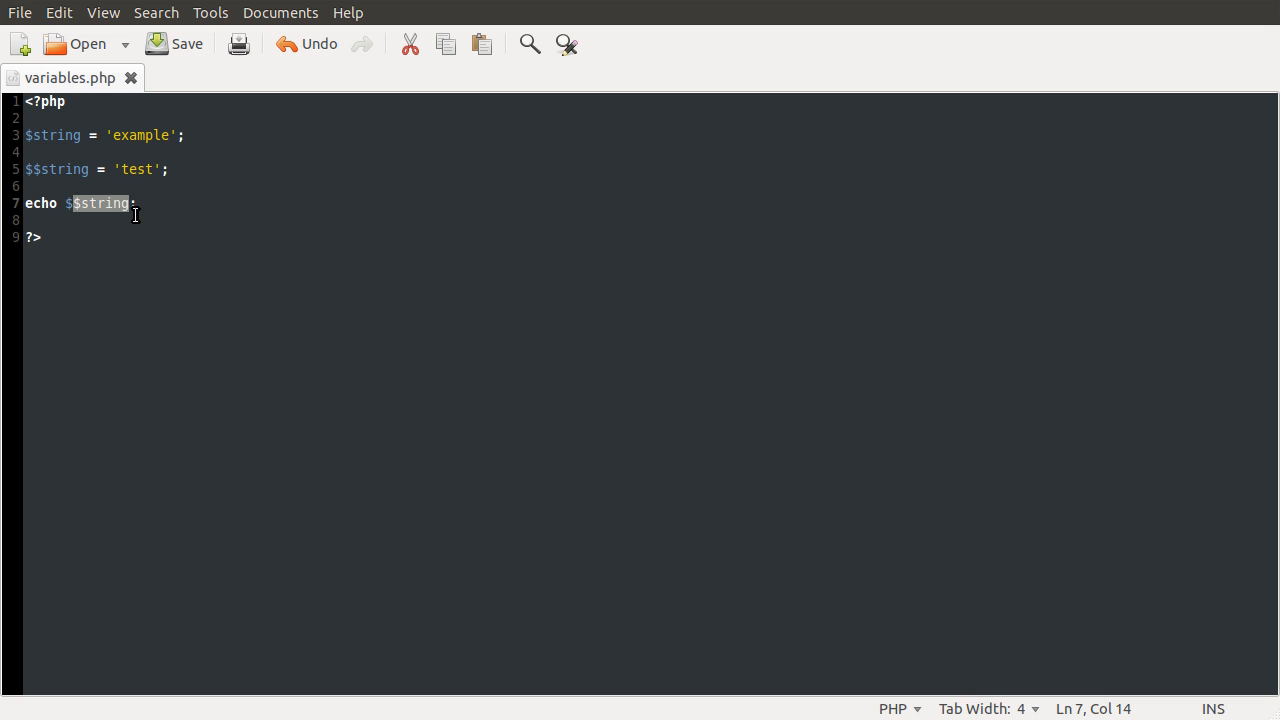
Step: Reduce line 7 to echo $string; with a single dollar sign and save the file
{"action": "left_click", "coordinate": [68, 203]}
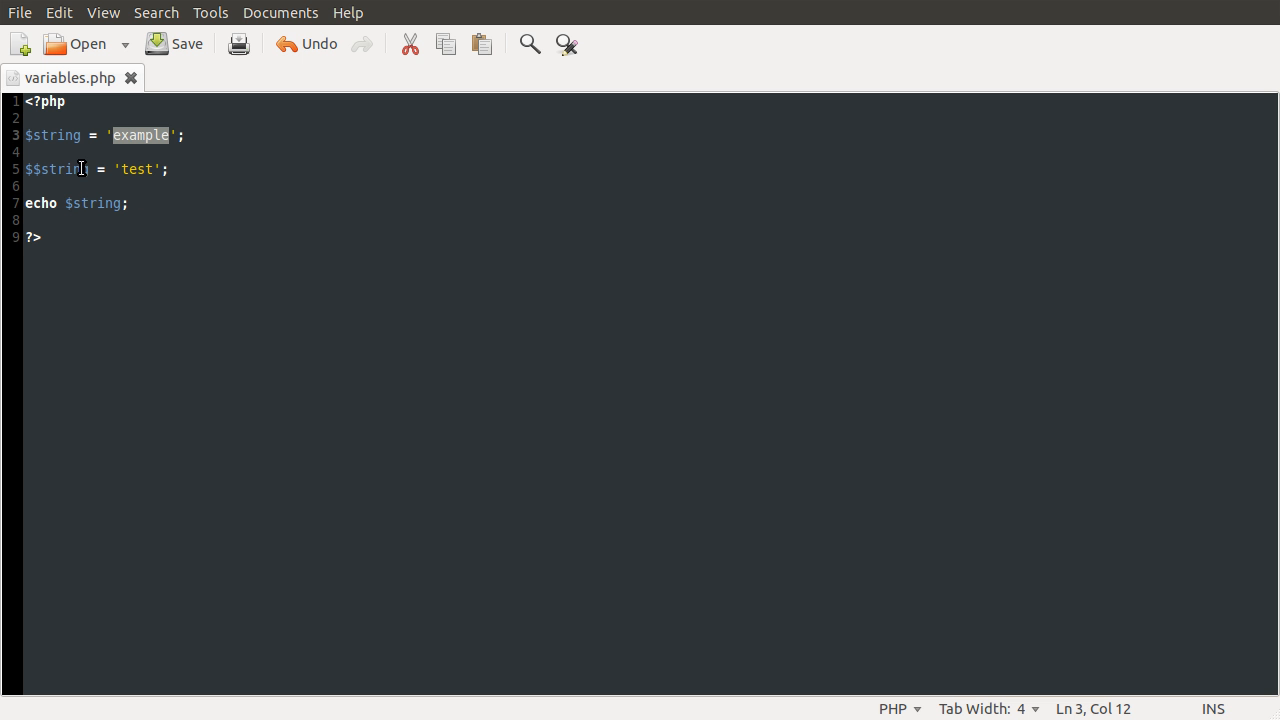
{"action": "mouse_move", "coordinate": [78, 147]}
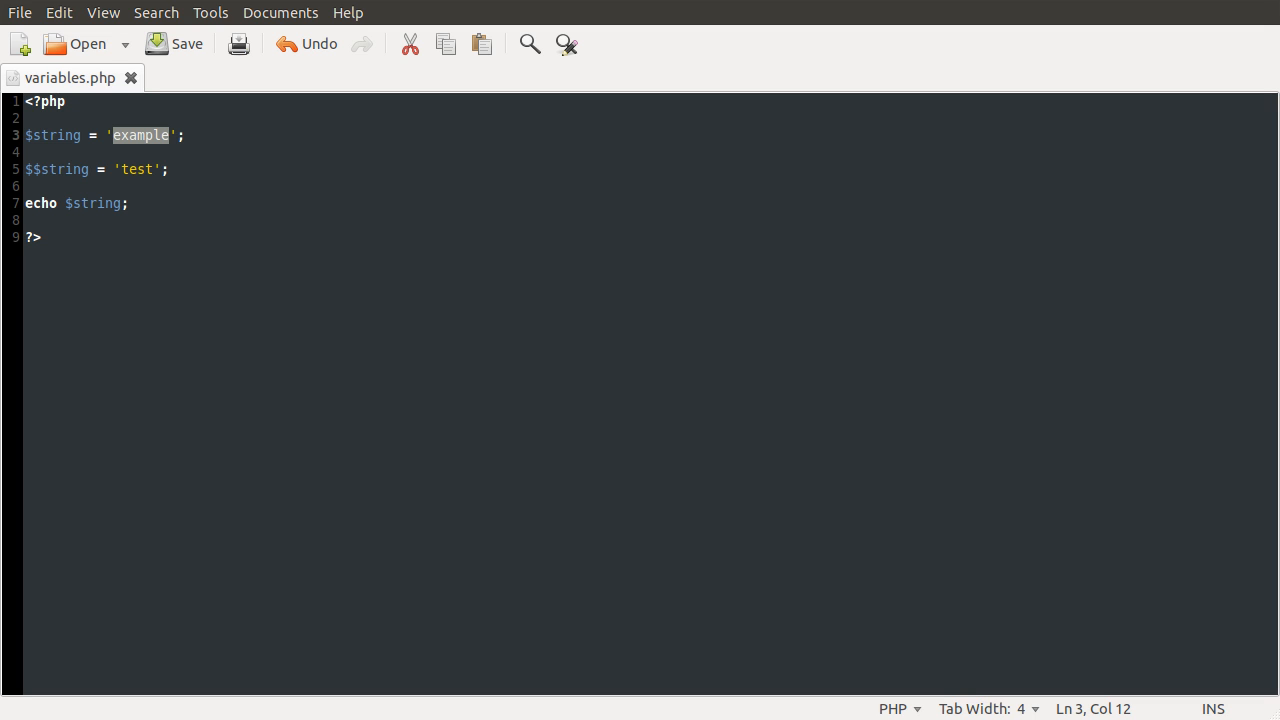
{"action": "mouse_move", "coordinate": [278, 150]}
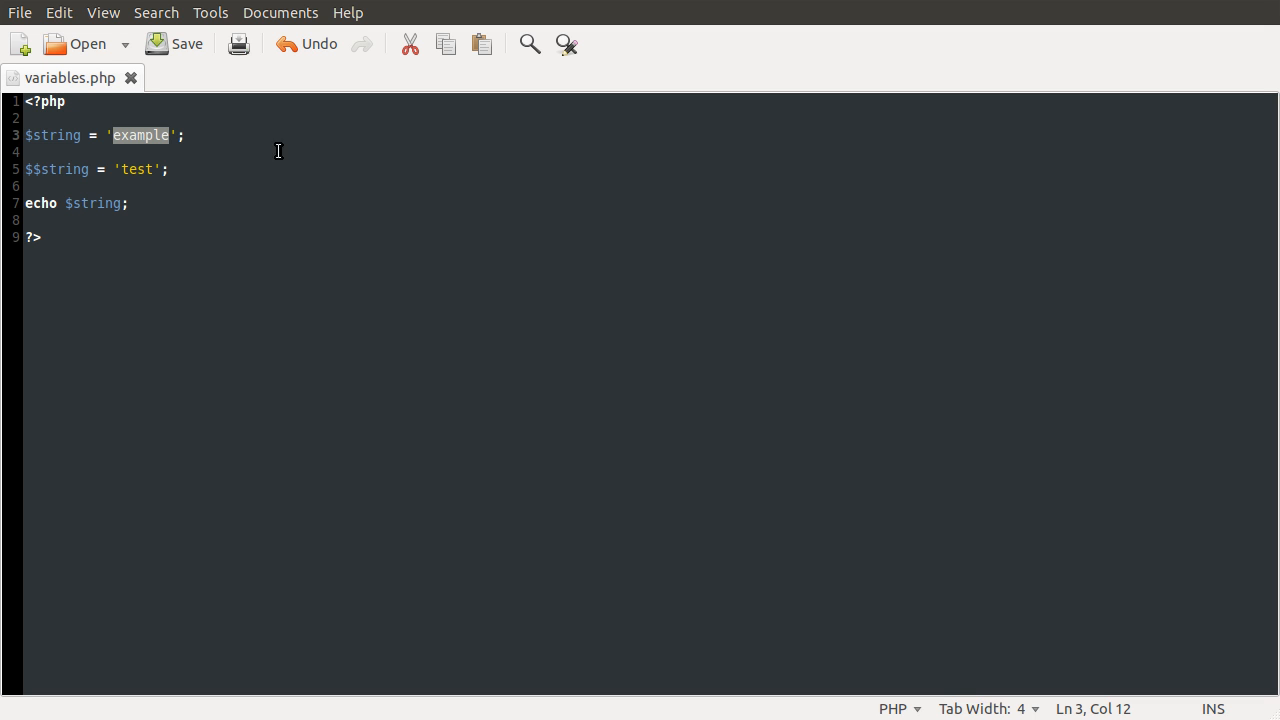
{"action": "left_click", "coordinate": [185, 135]}
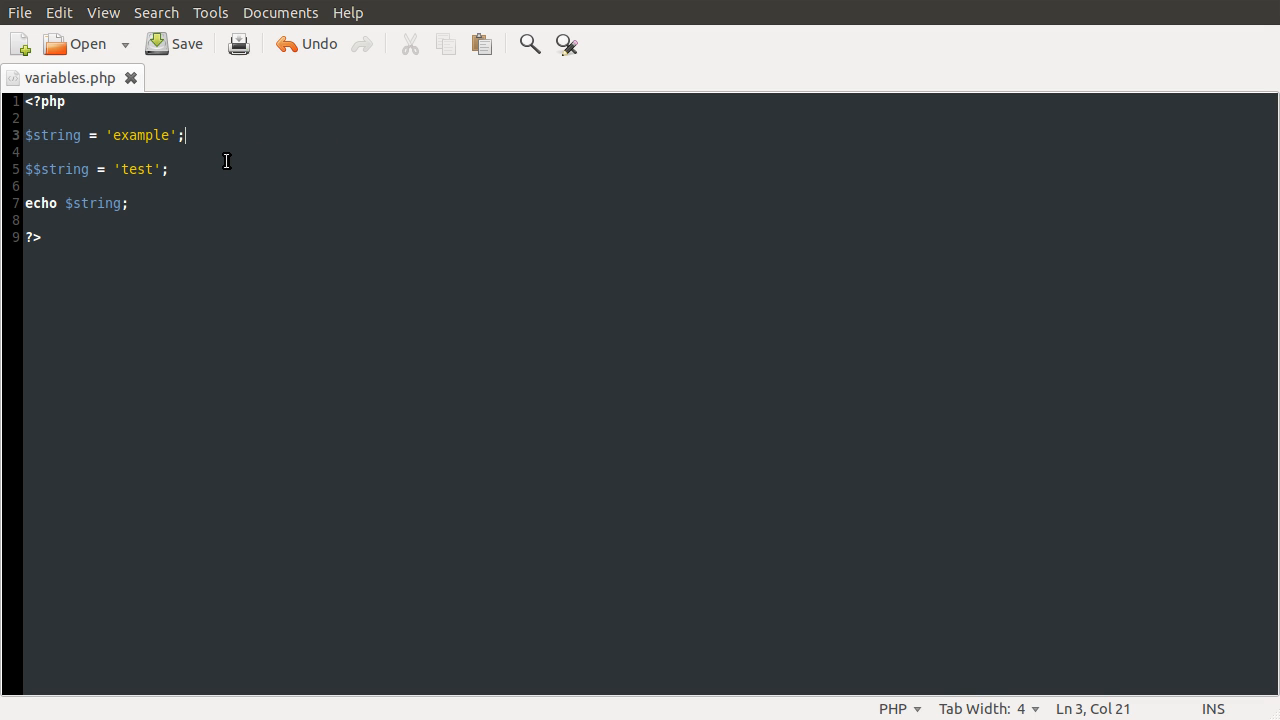
{"action": "mouse_move", "coordinate": [1172, 367]}
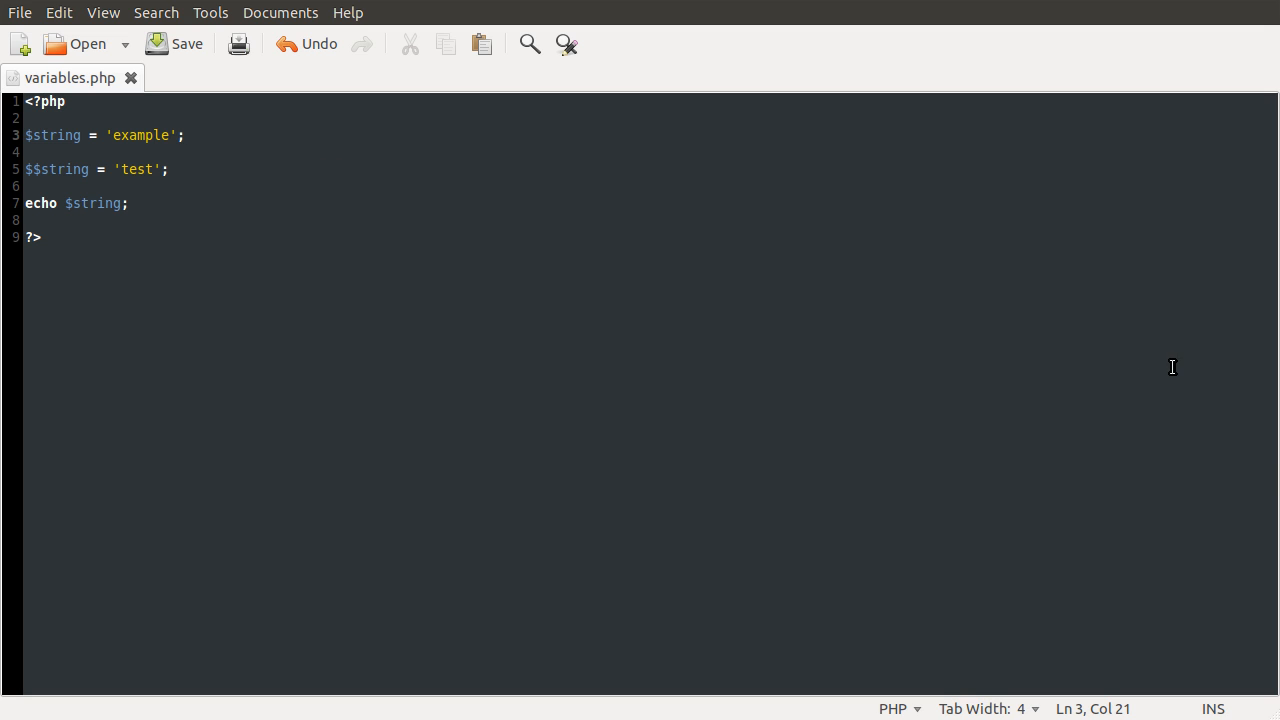